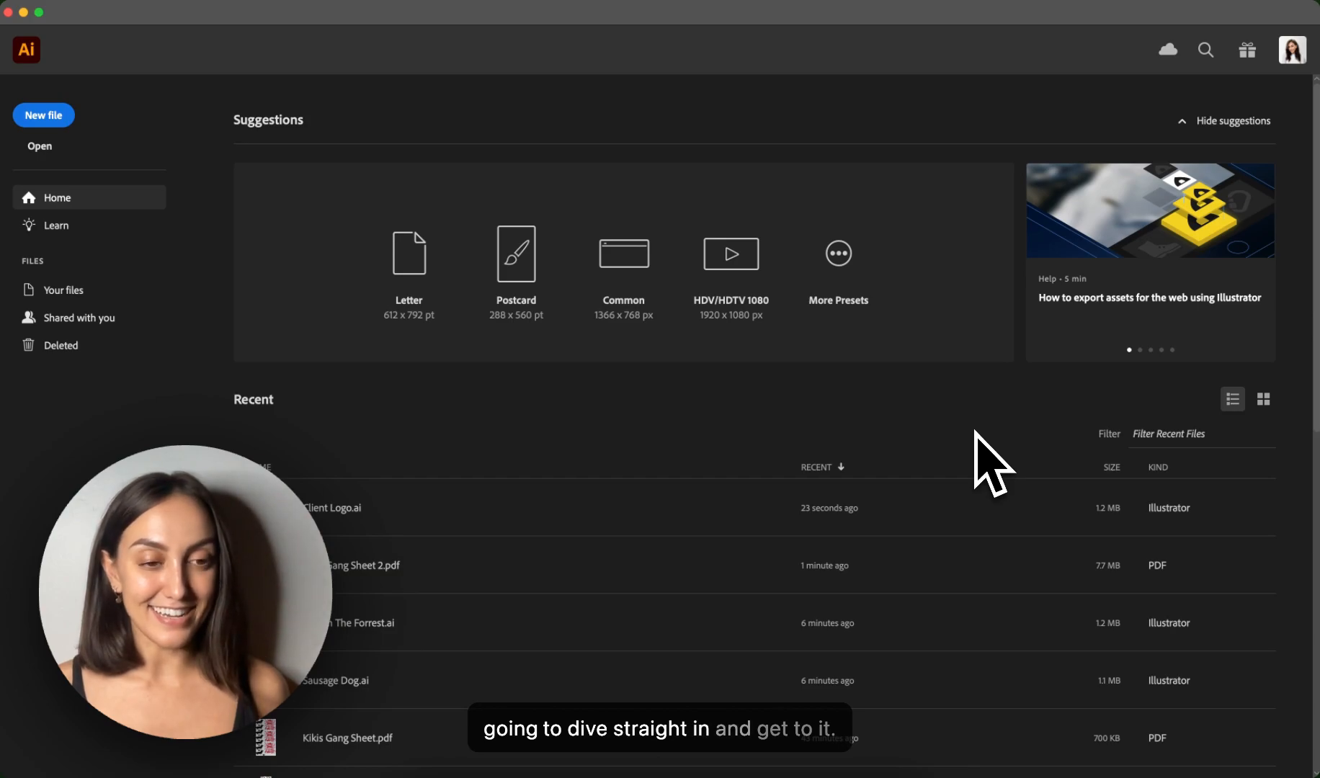
mouse_move(505, 240)
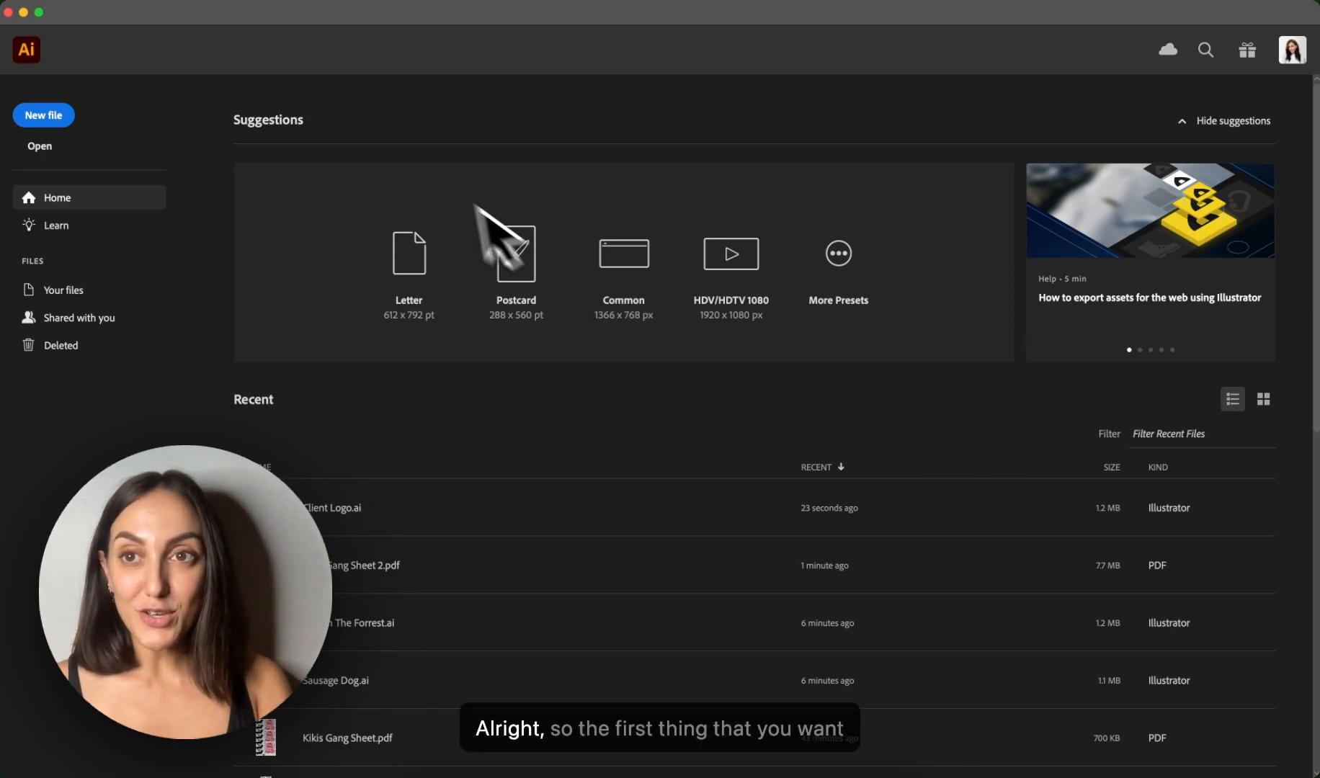
Open Client Logo.ai, Sausage Dog.ai and Soul In The Forrest.ai together from the Open dialog
click(39, 145)
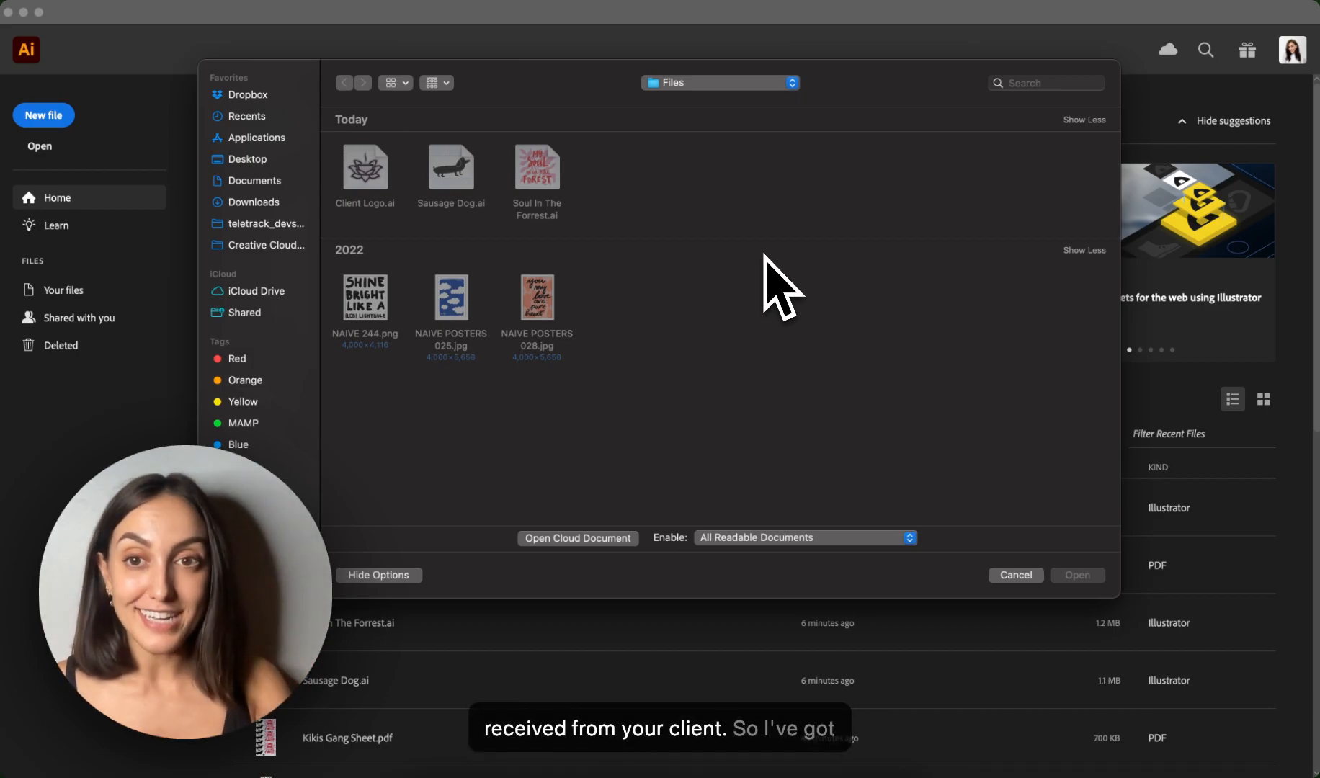
click(364, 166)
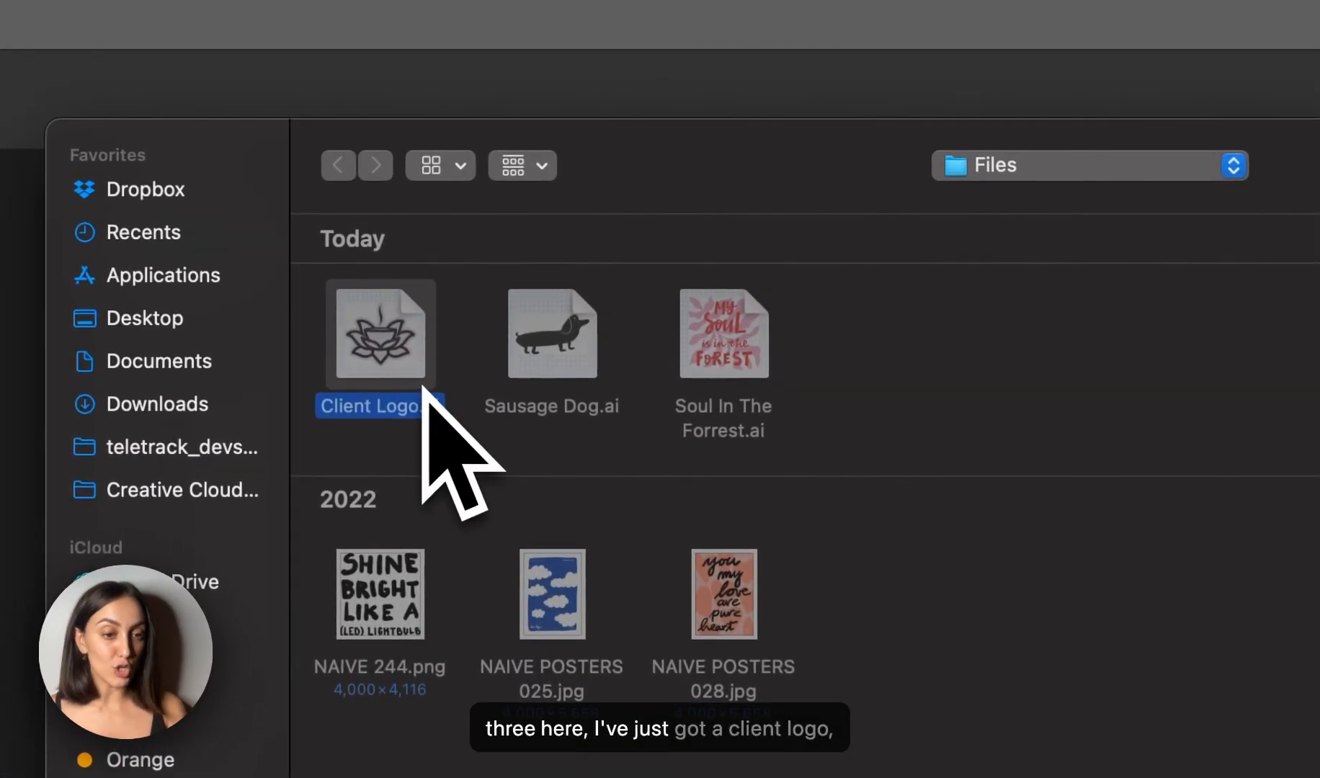
click(550, 335)
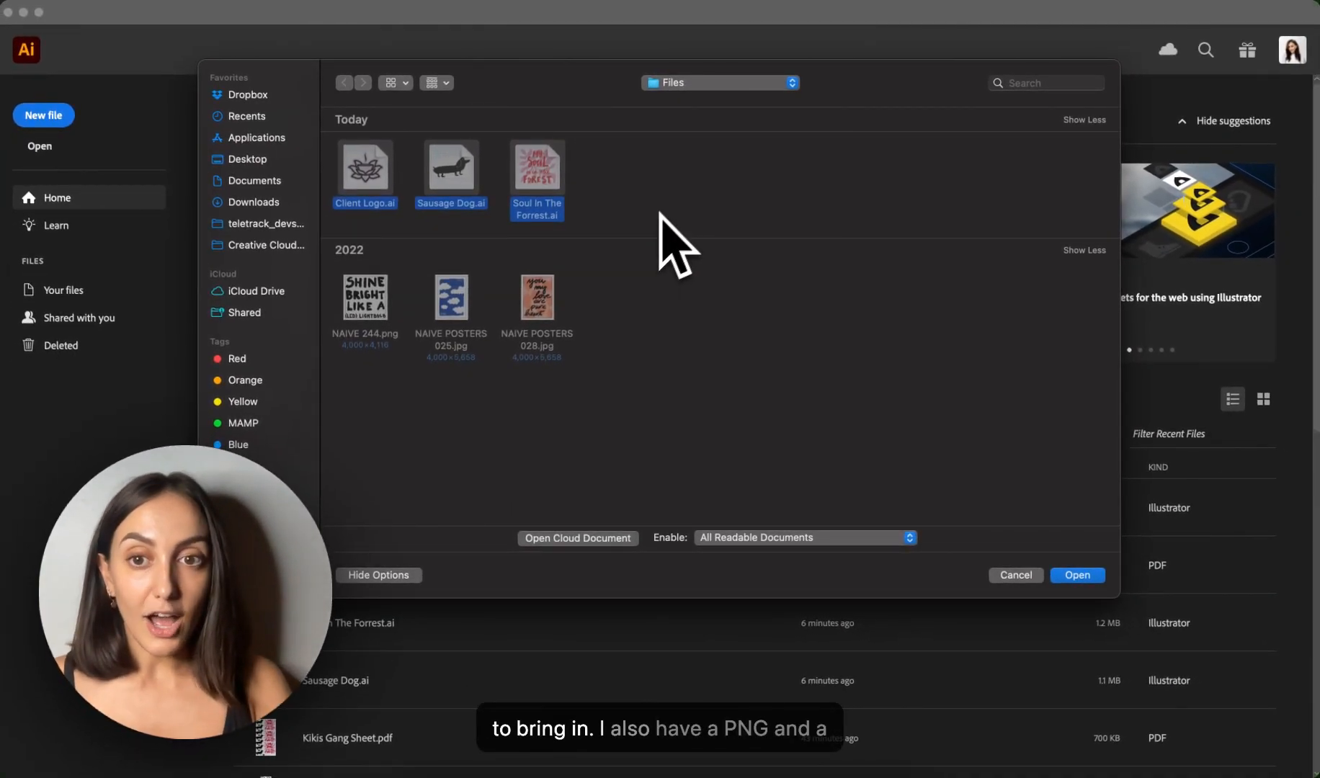
mouse_move(666, 379)
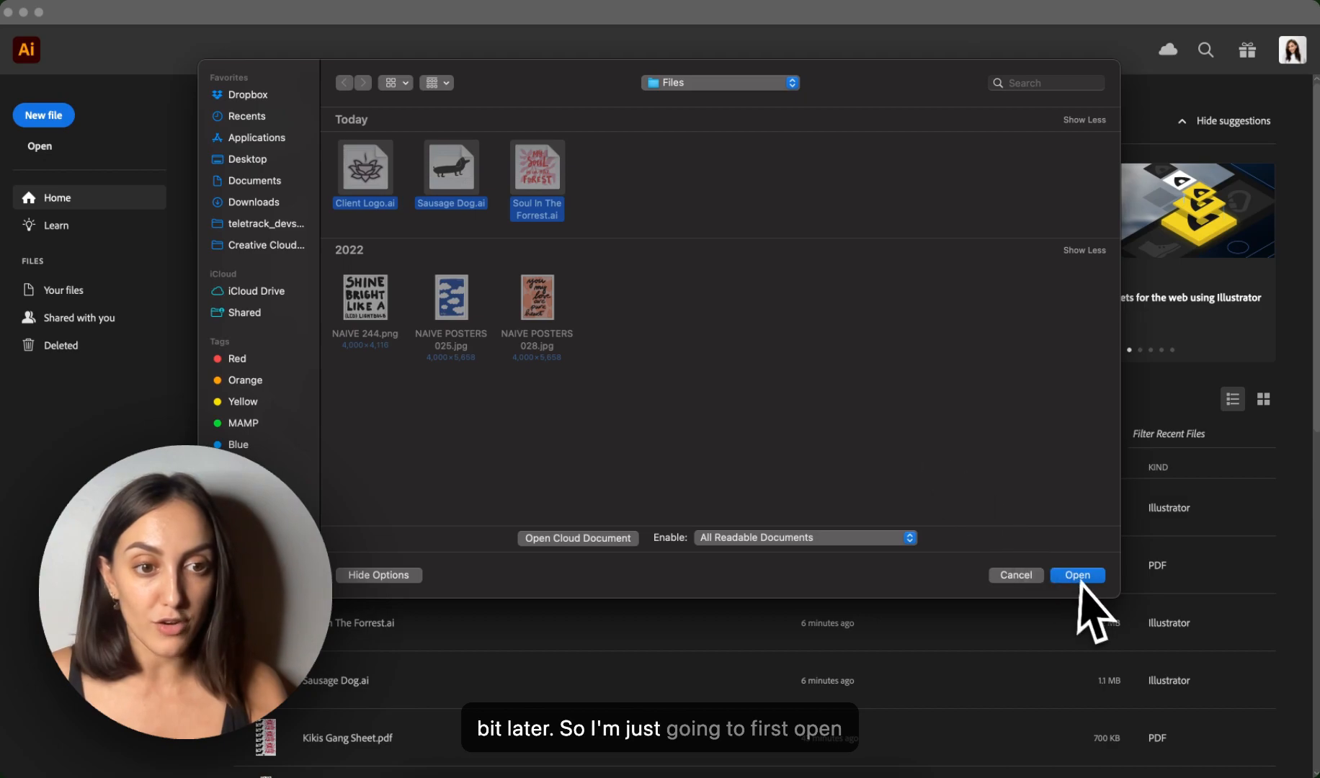
click(1076, 575)
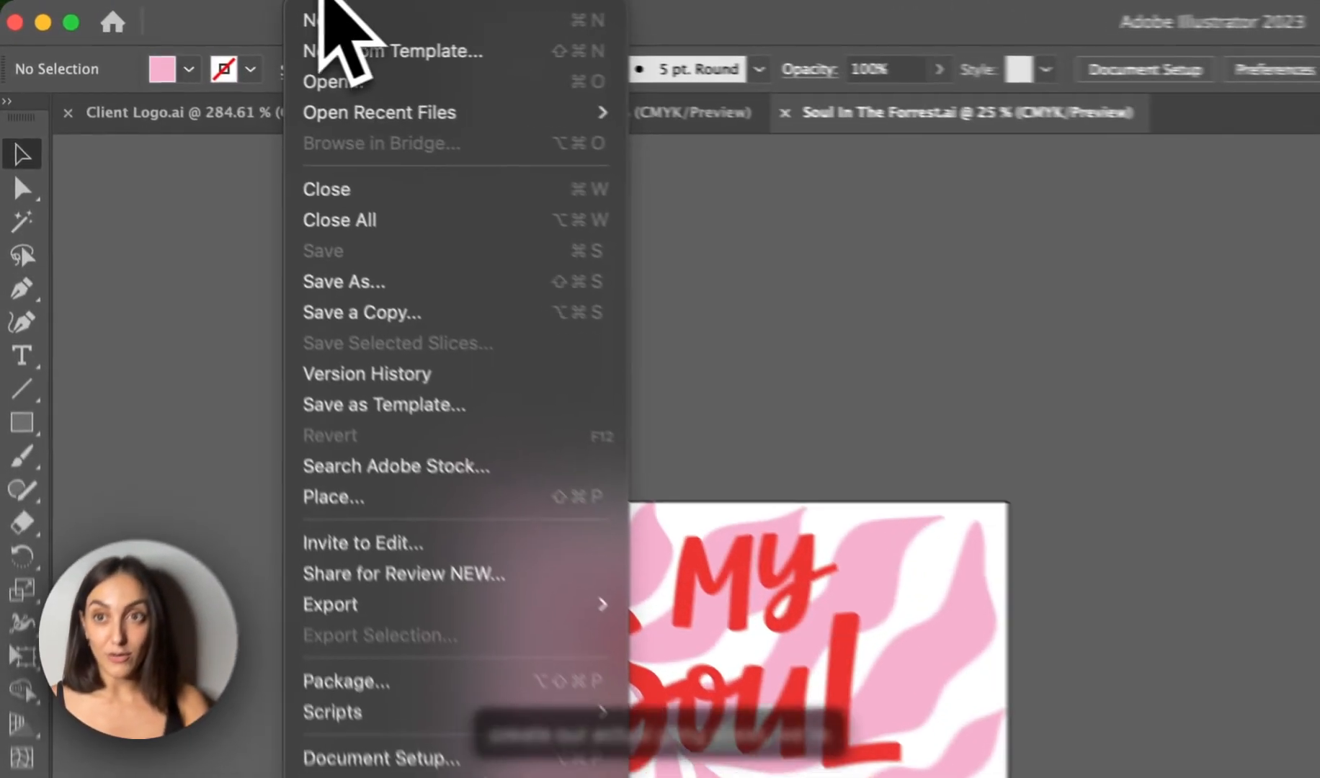
Create a new document named Gang Sheet, 55 × 100 cm in centimetres, CMYK Color
click(313, 19)
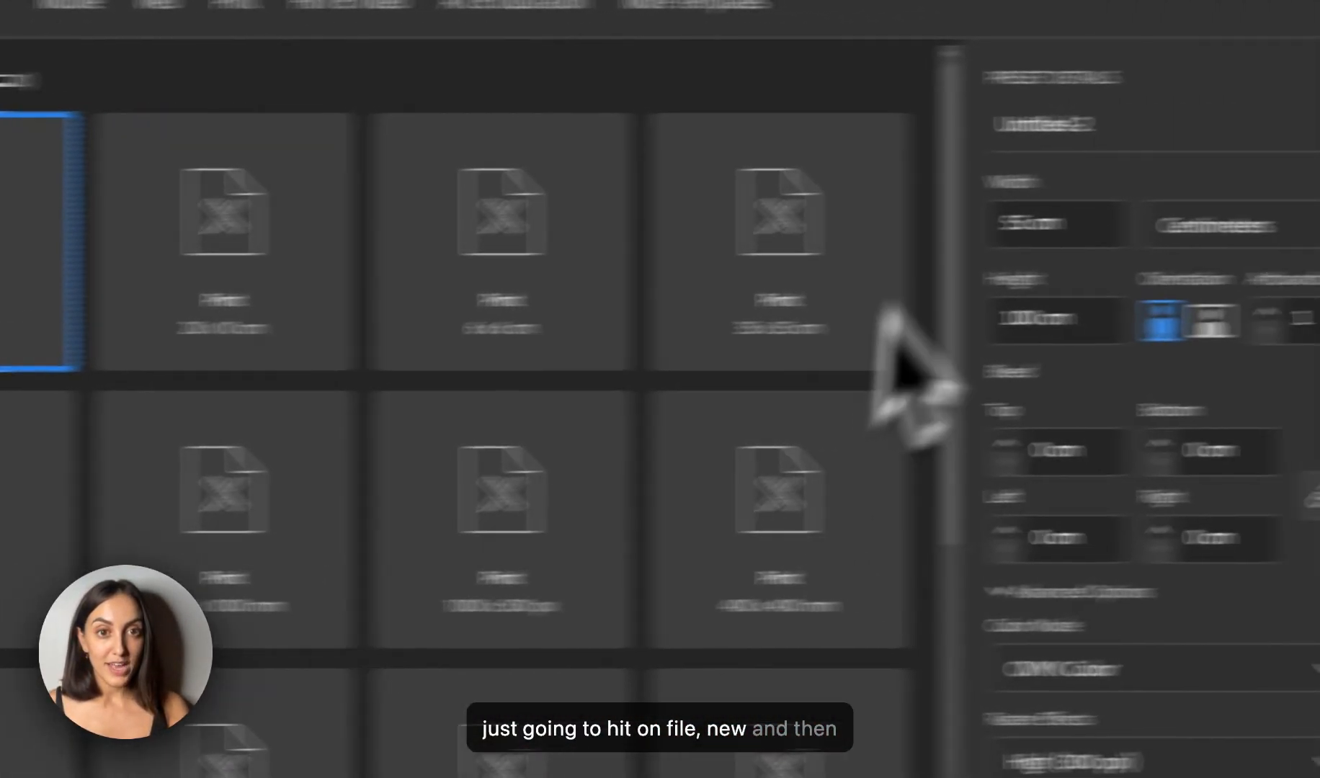
click(758, 135)
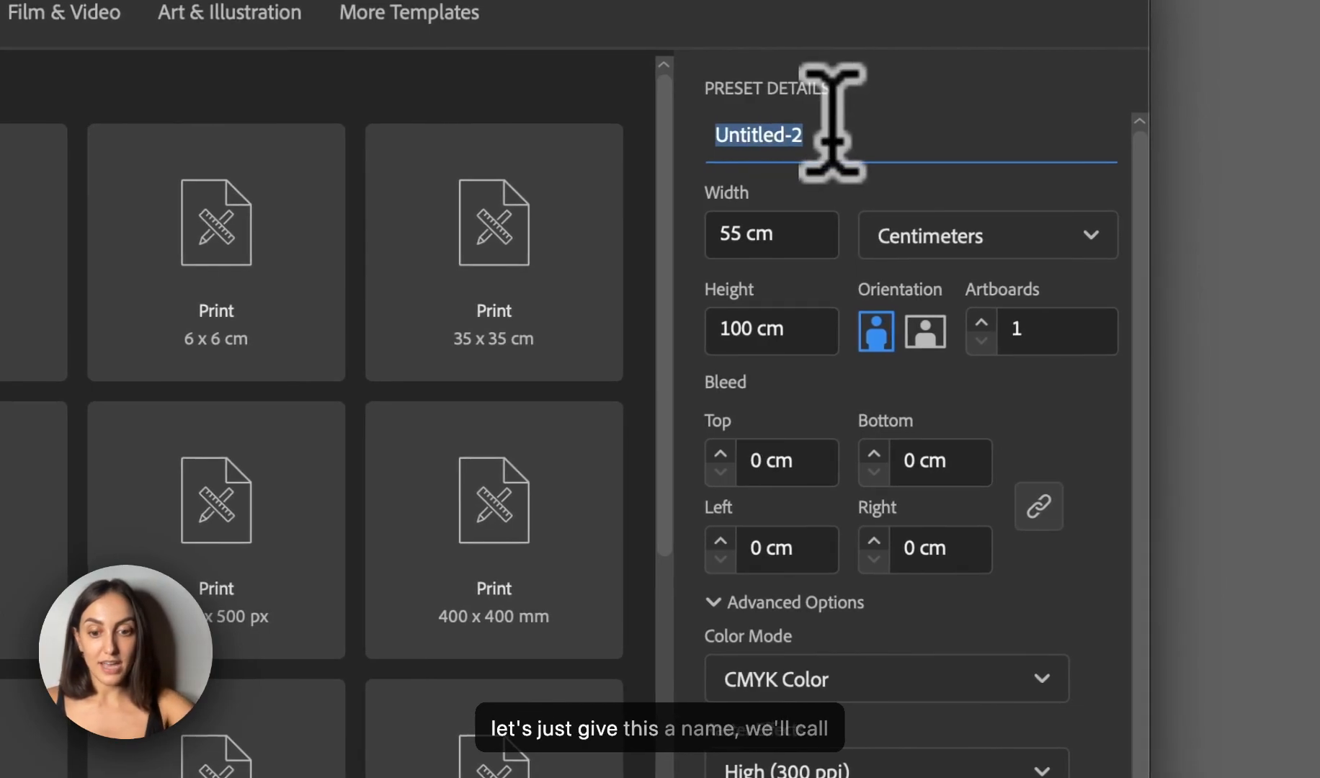
text(Gang Sheet)
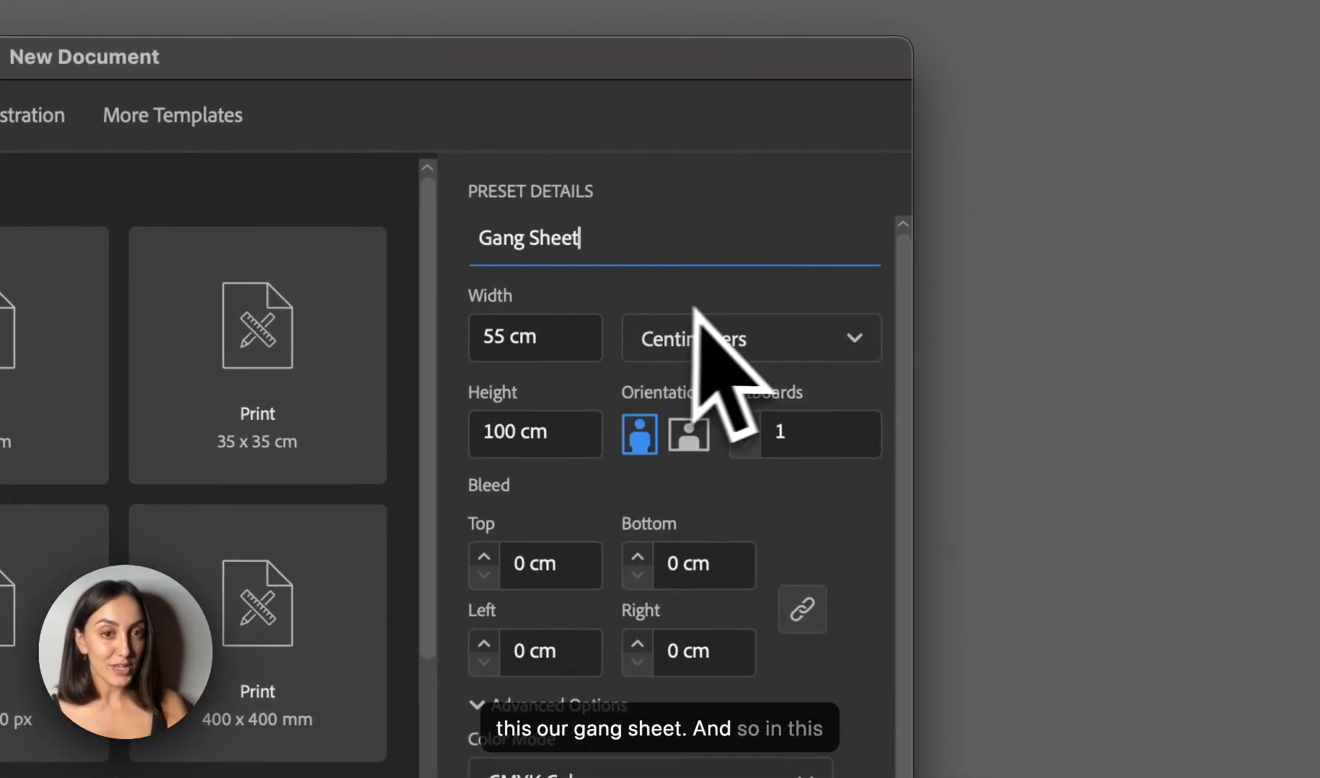
click(750, 337)
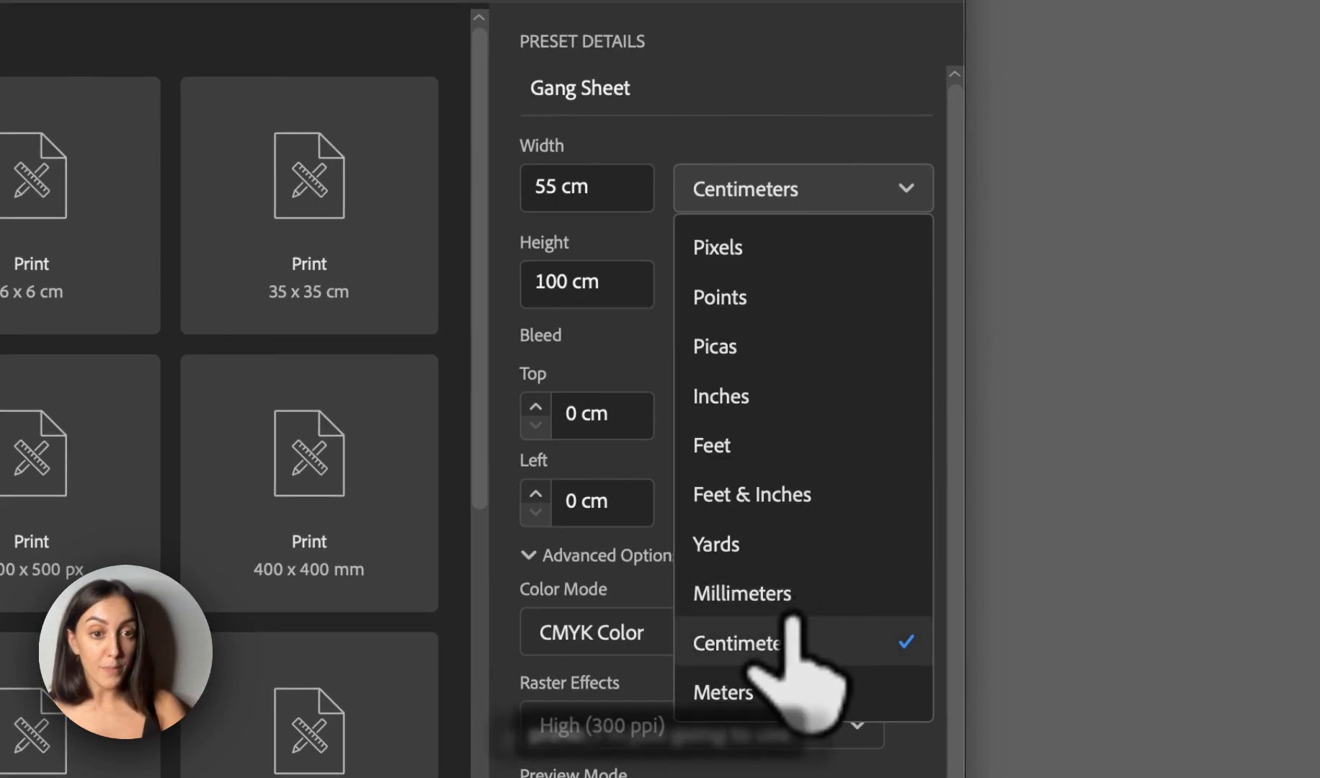
click(737, 643)
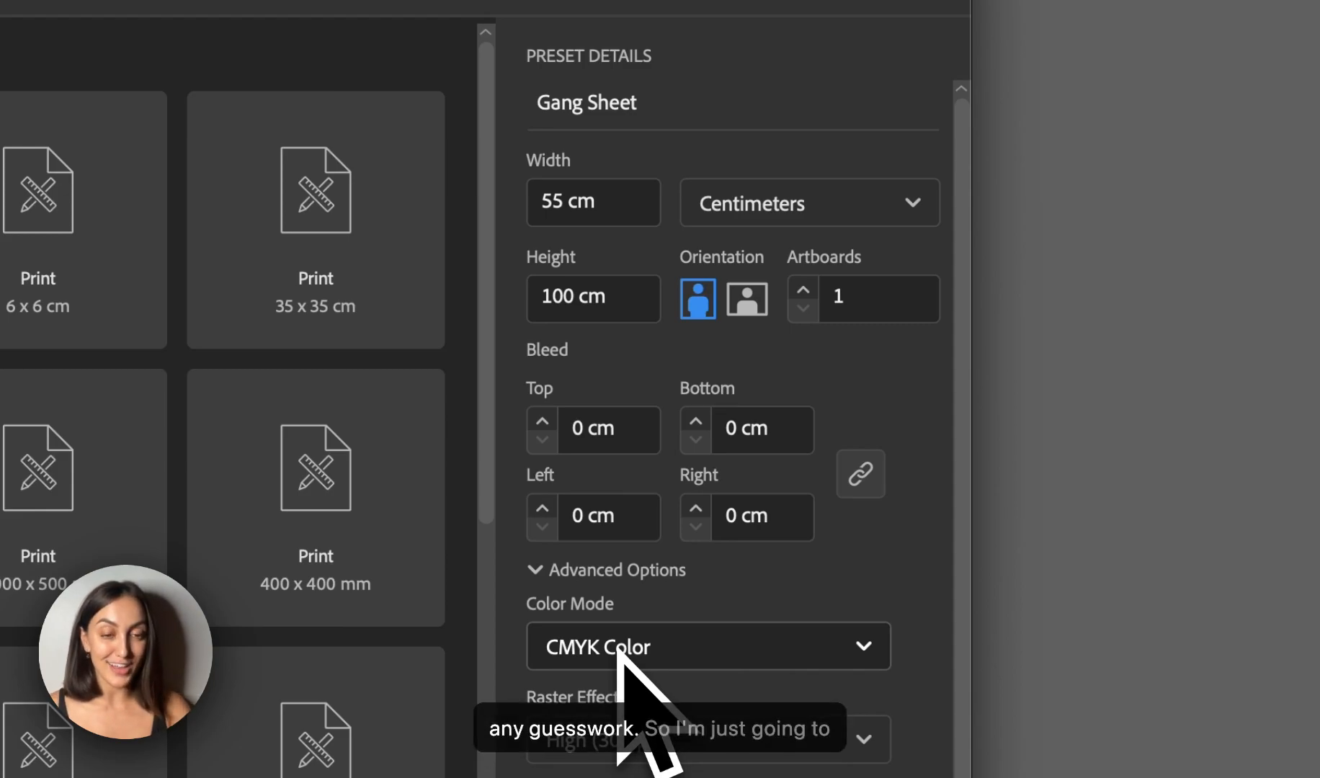
scroll(down, 3)
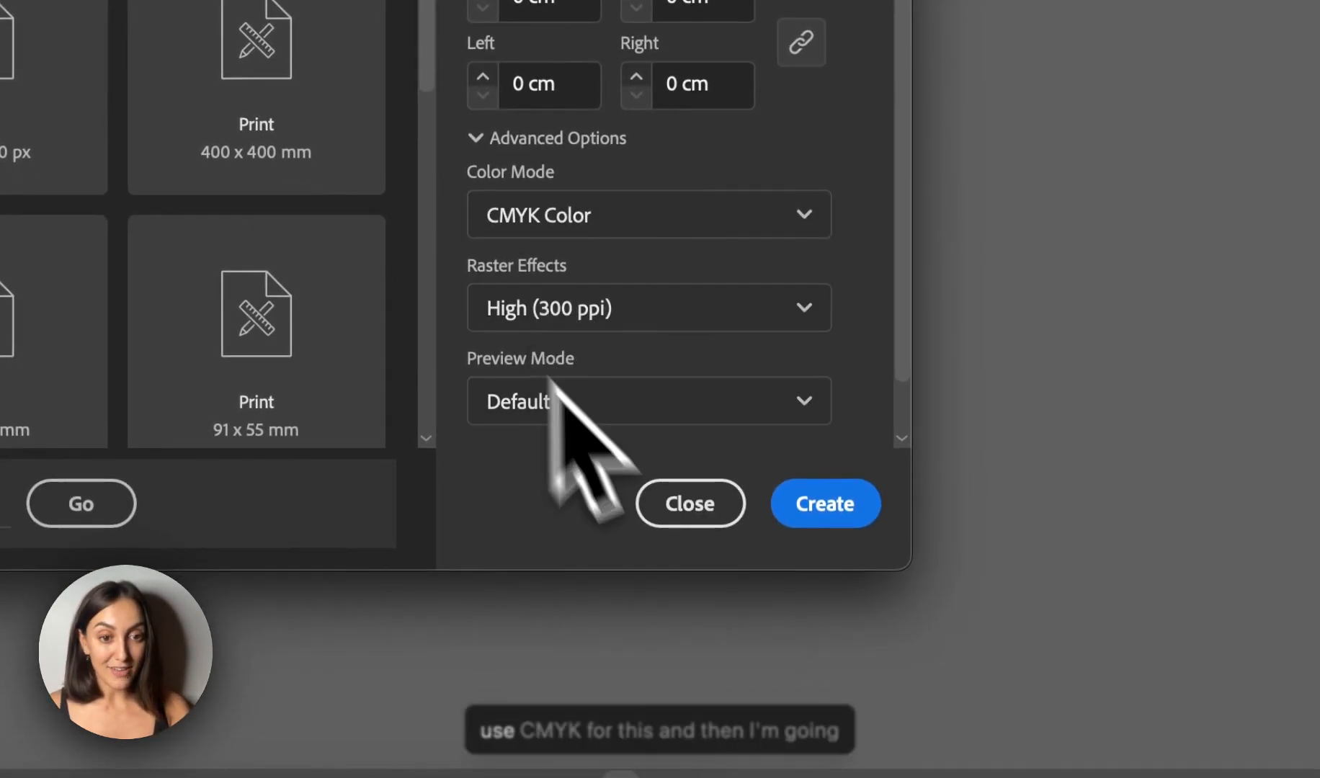
click(825, 503)
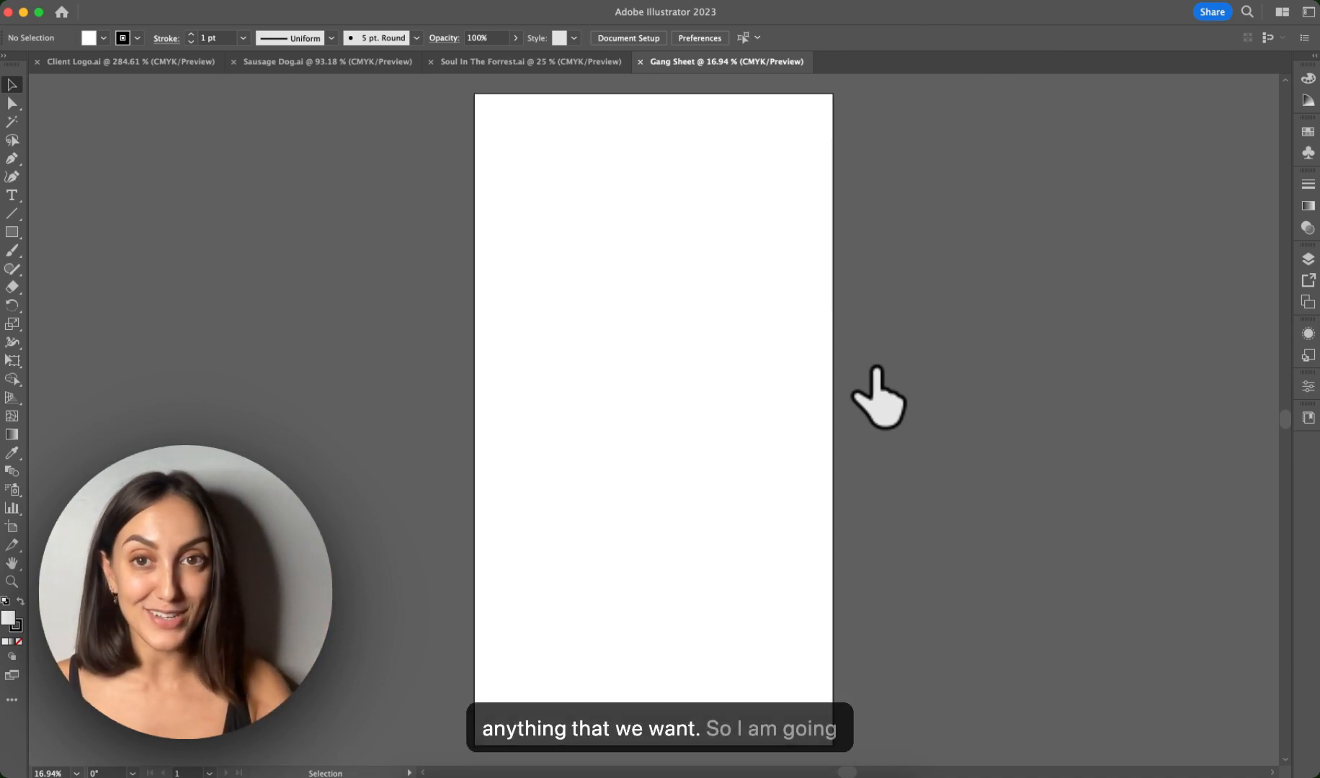
Copy the My Soul is in the Forest artwork from its document and paste it onto the Gang Sheet artboard
click(529, 61)
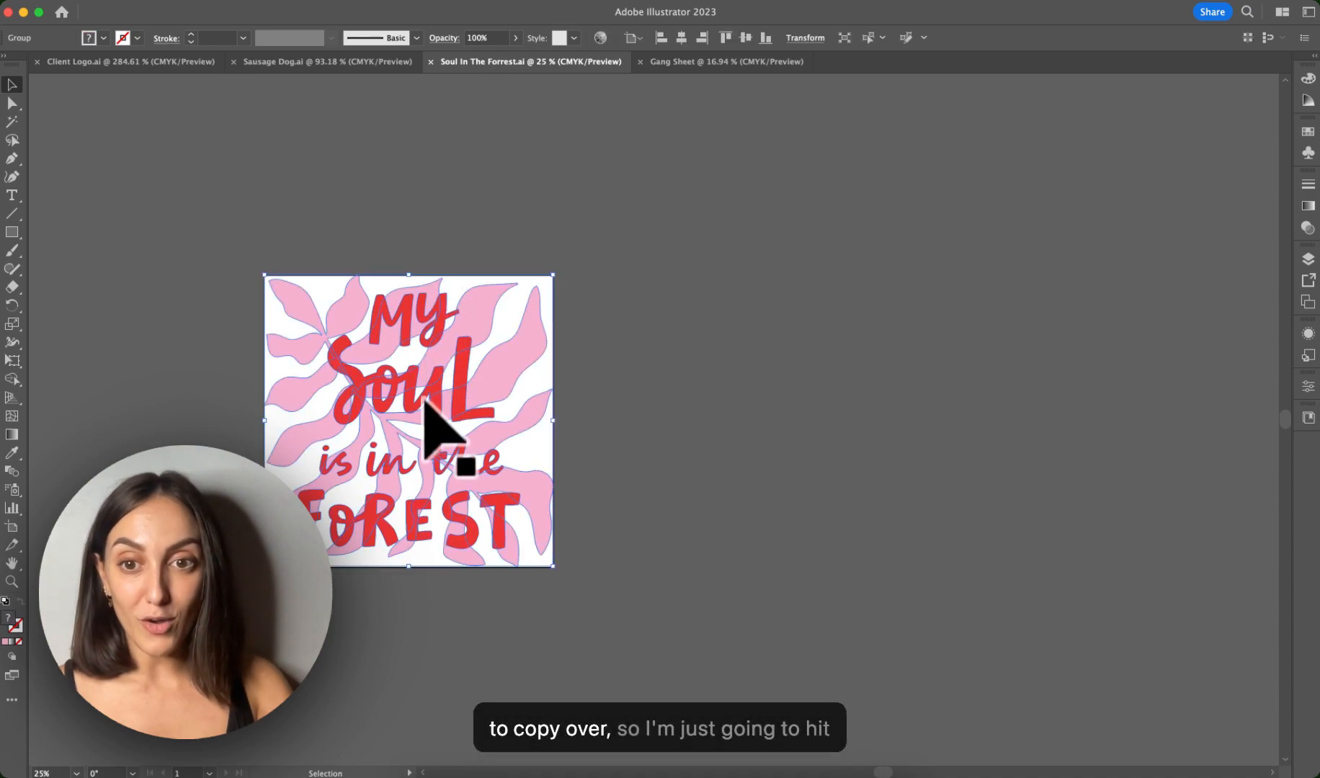
click(724, 62)
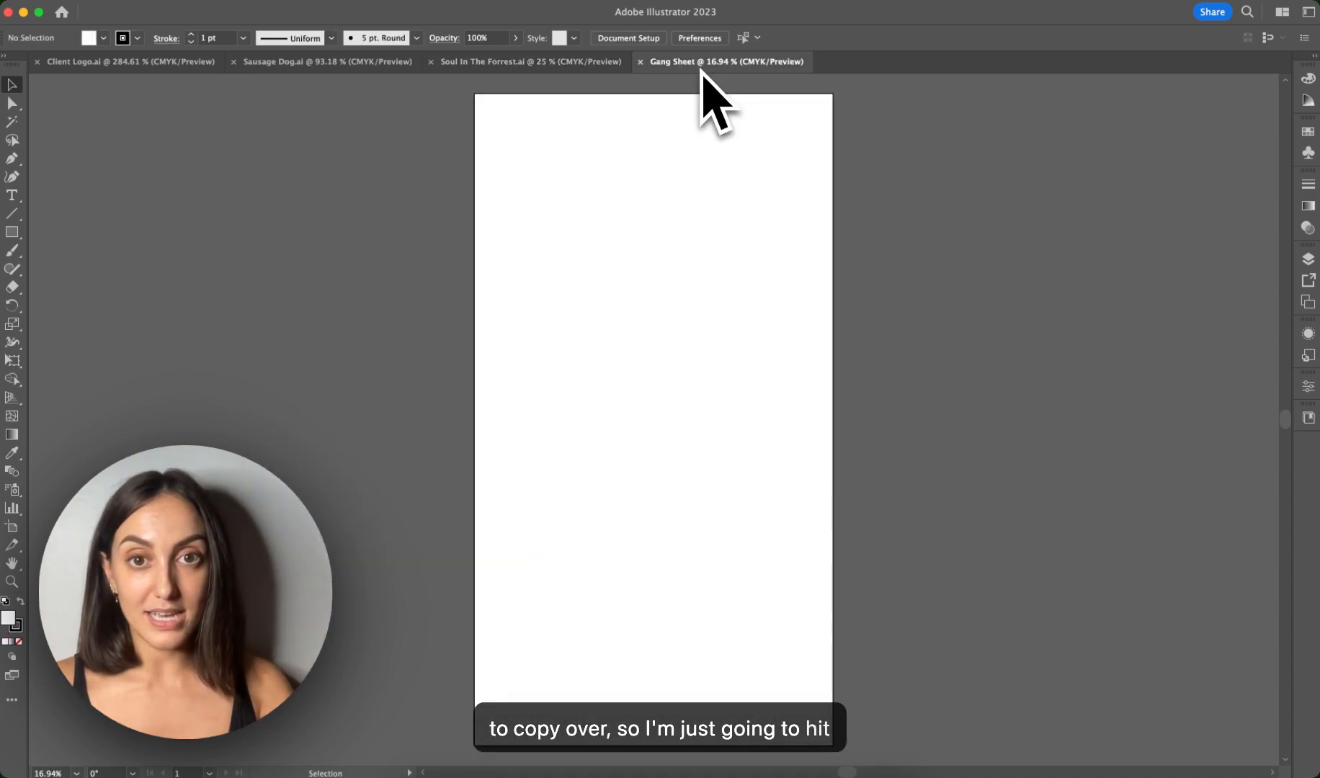
key(cmd+v)
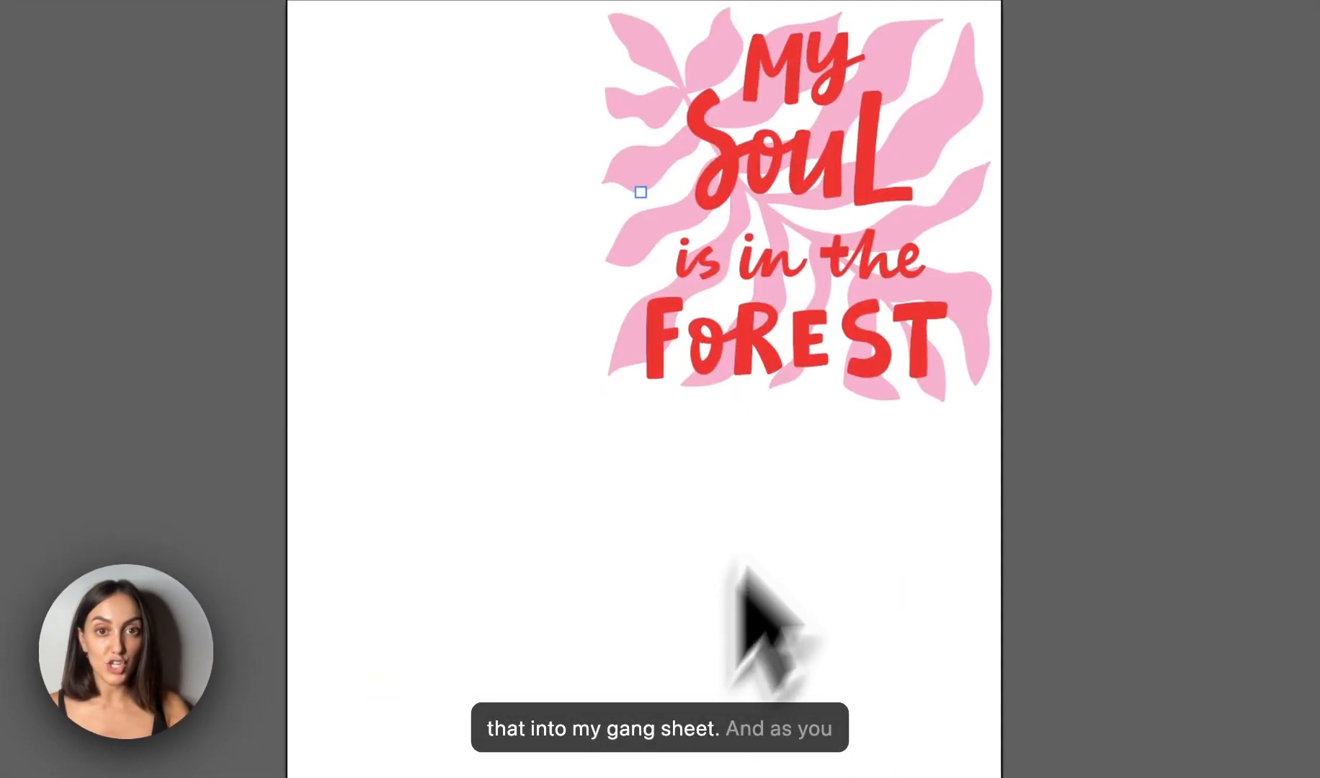
click(795, 202)
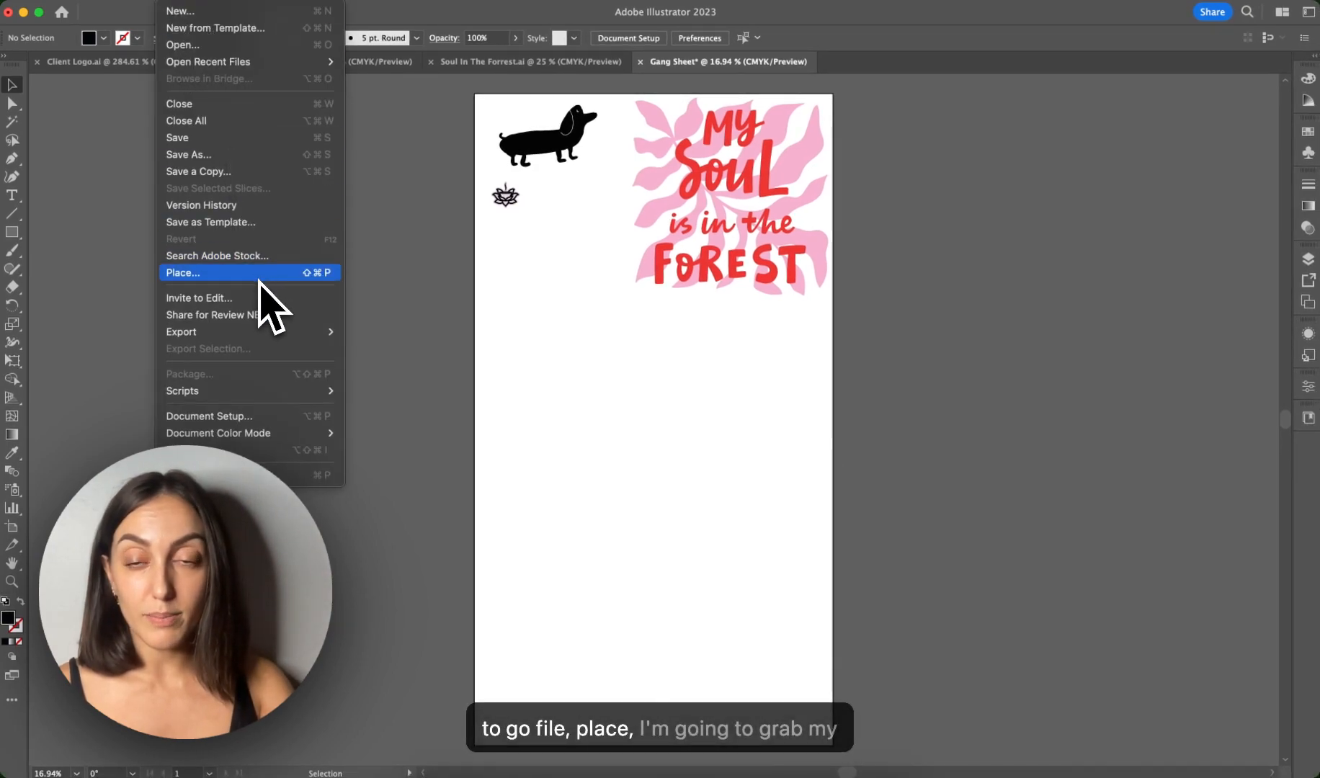
Place the SHINE BRIGHT image on the sheet and move the you my love poster up under the forest design
click(183, 272)
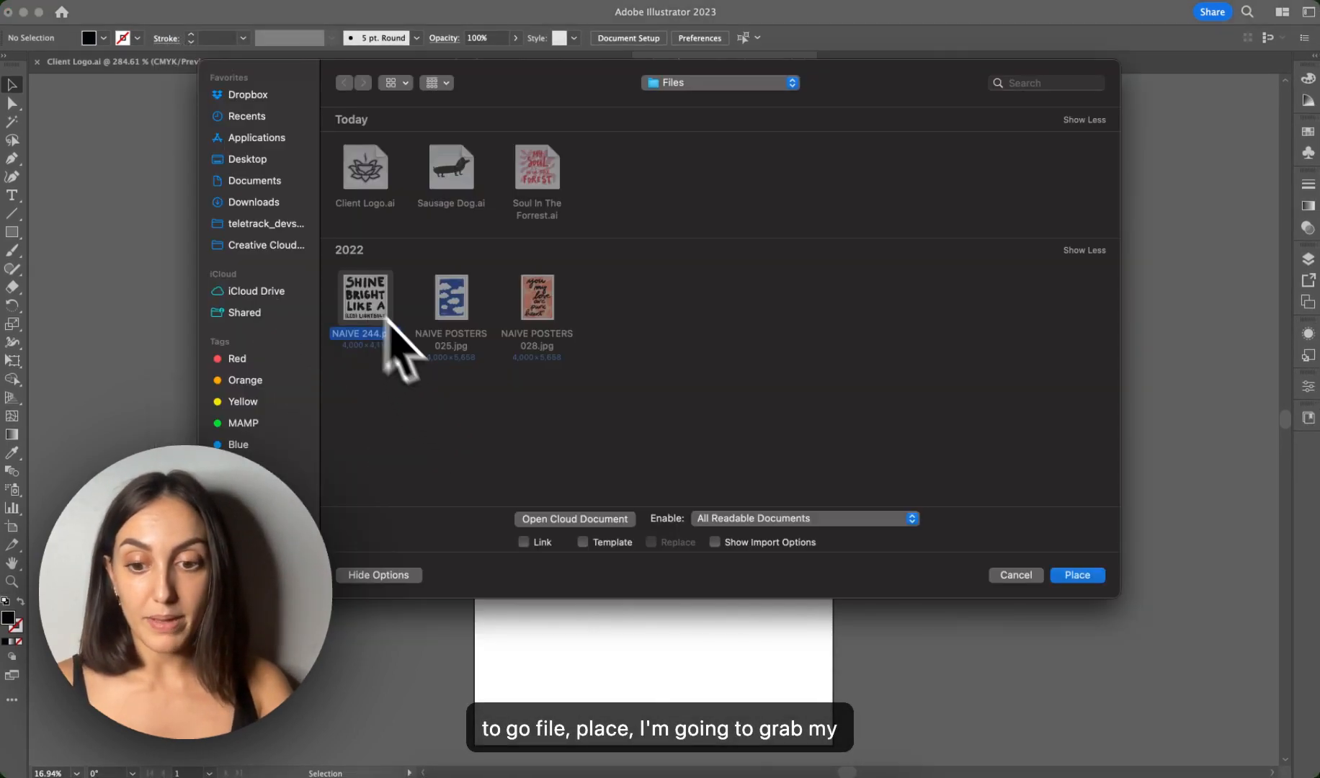
click(1077, 575)
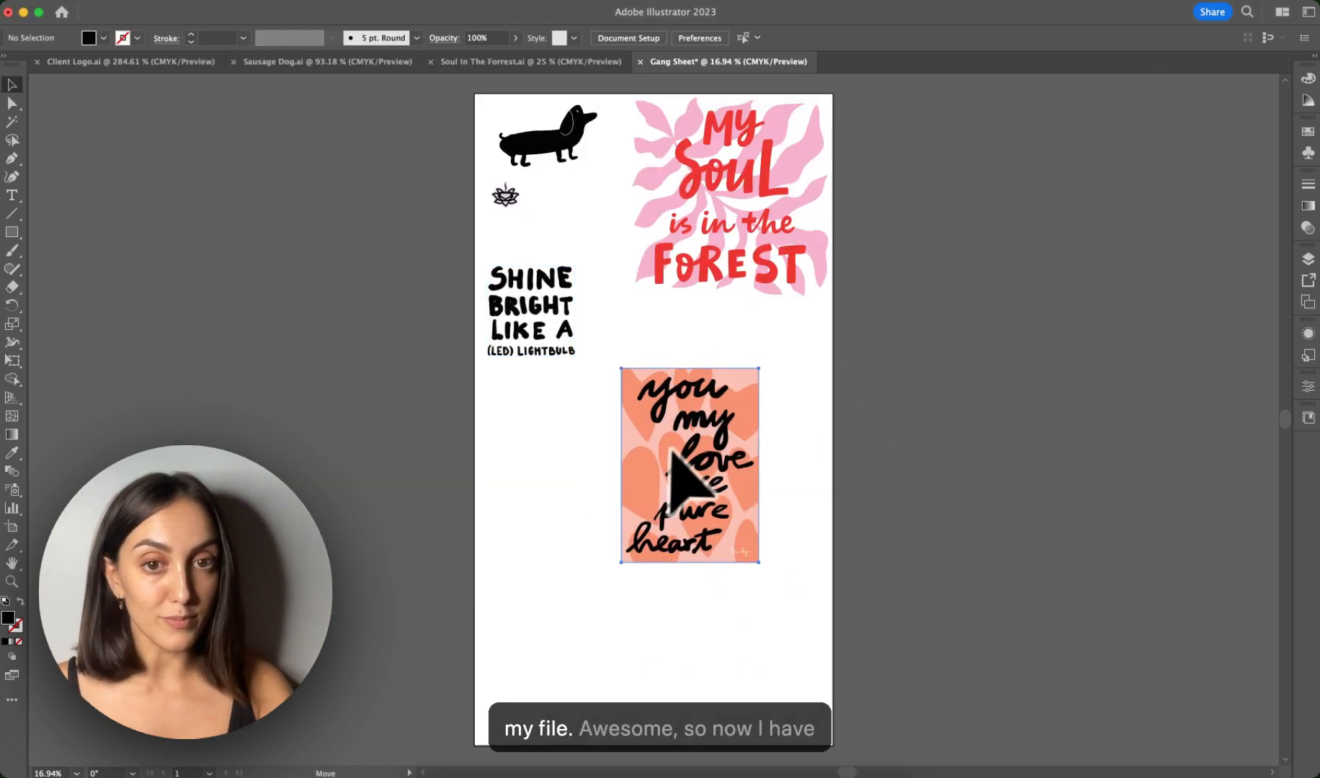
drag(689, 466, 742, 408)
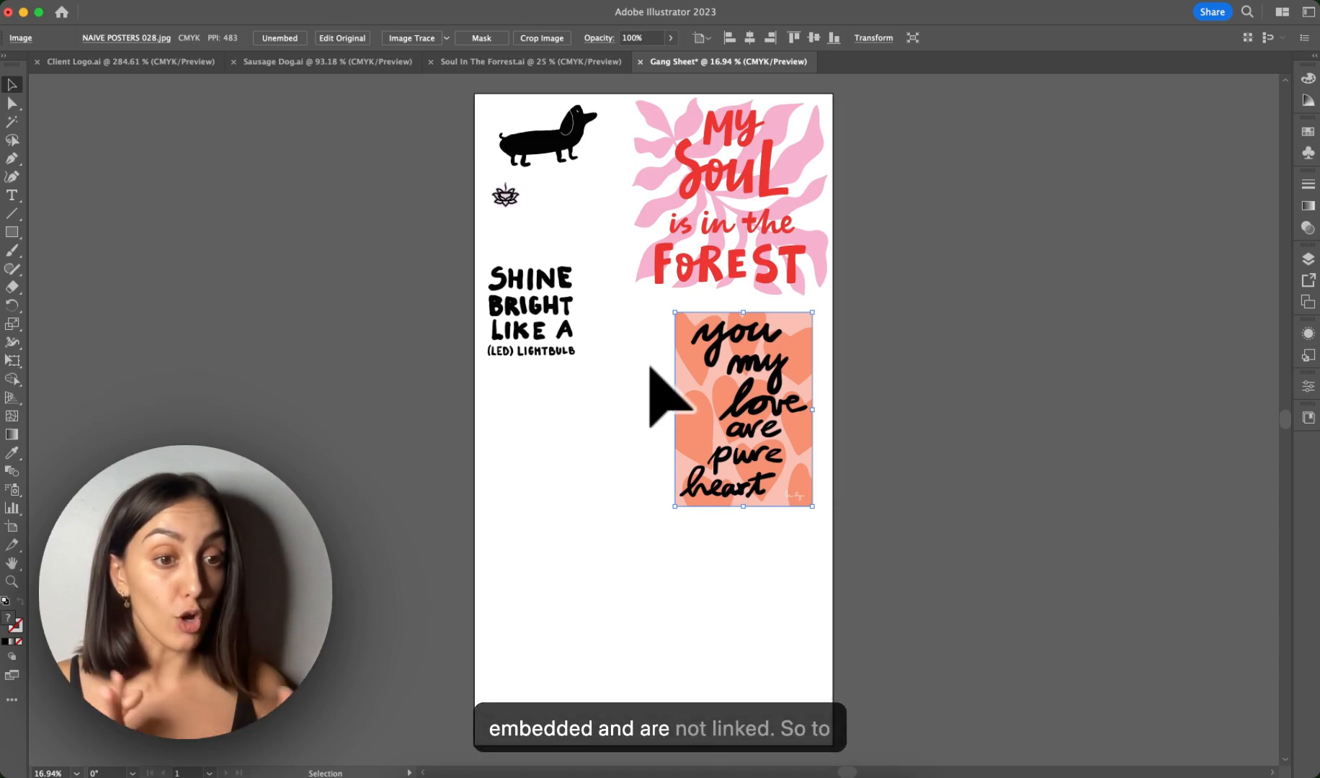
mouse_move(623, 392)
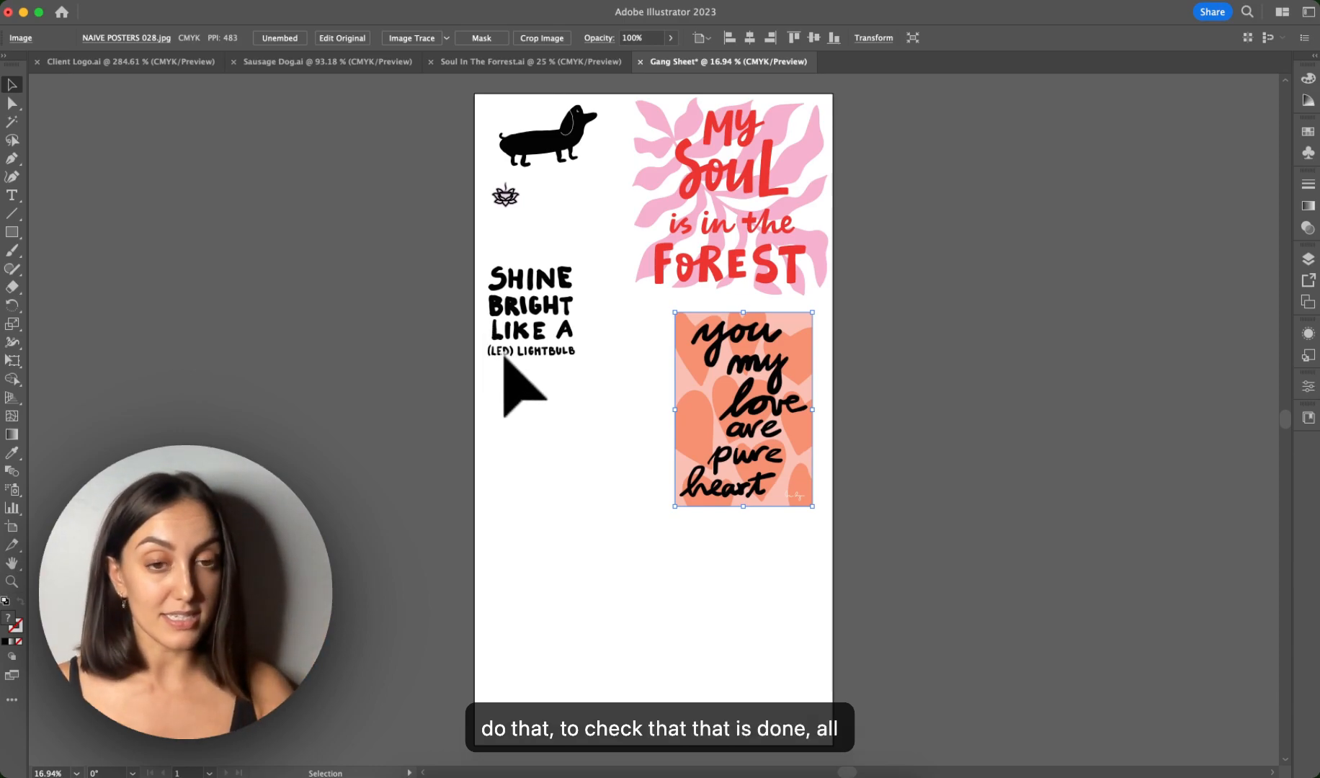
mouse_move(366, 243)
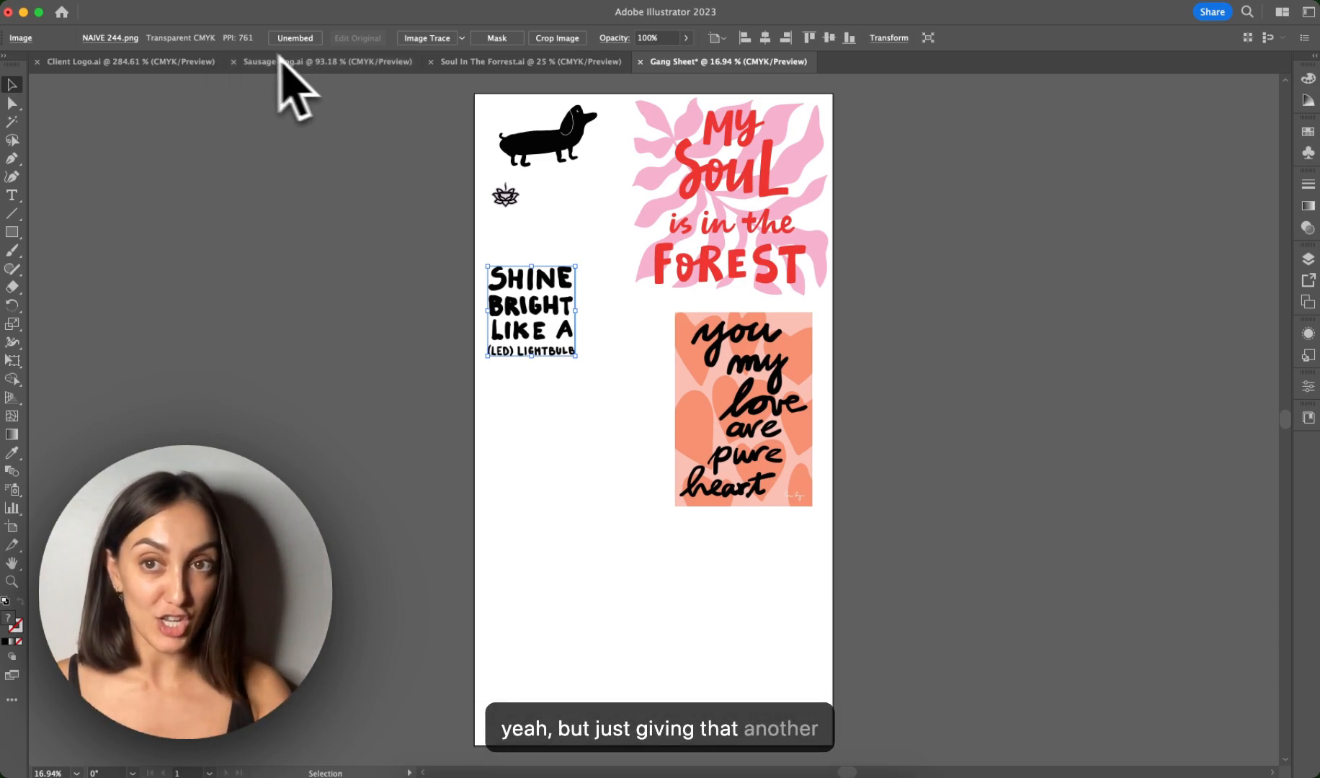
click(744, 407)
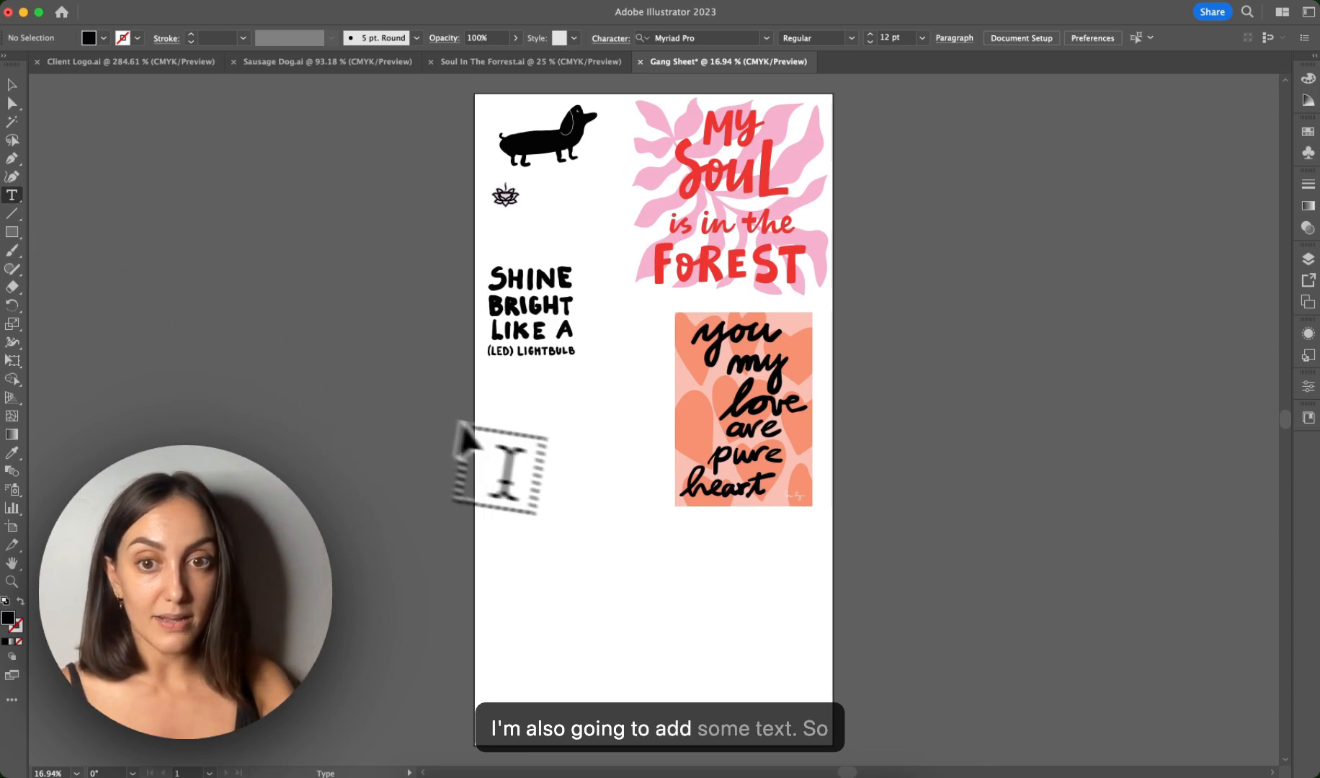
Add a Kikis Sheet text label in the blank area and convert it to outlines via Create Outlines
click(649, 513)
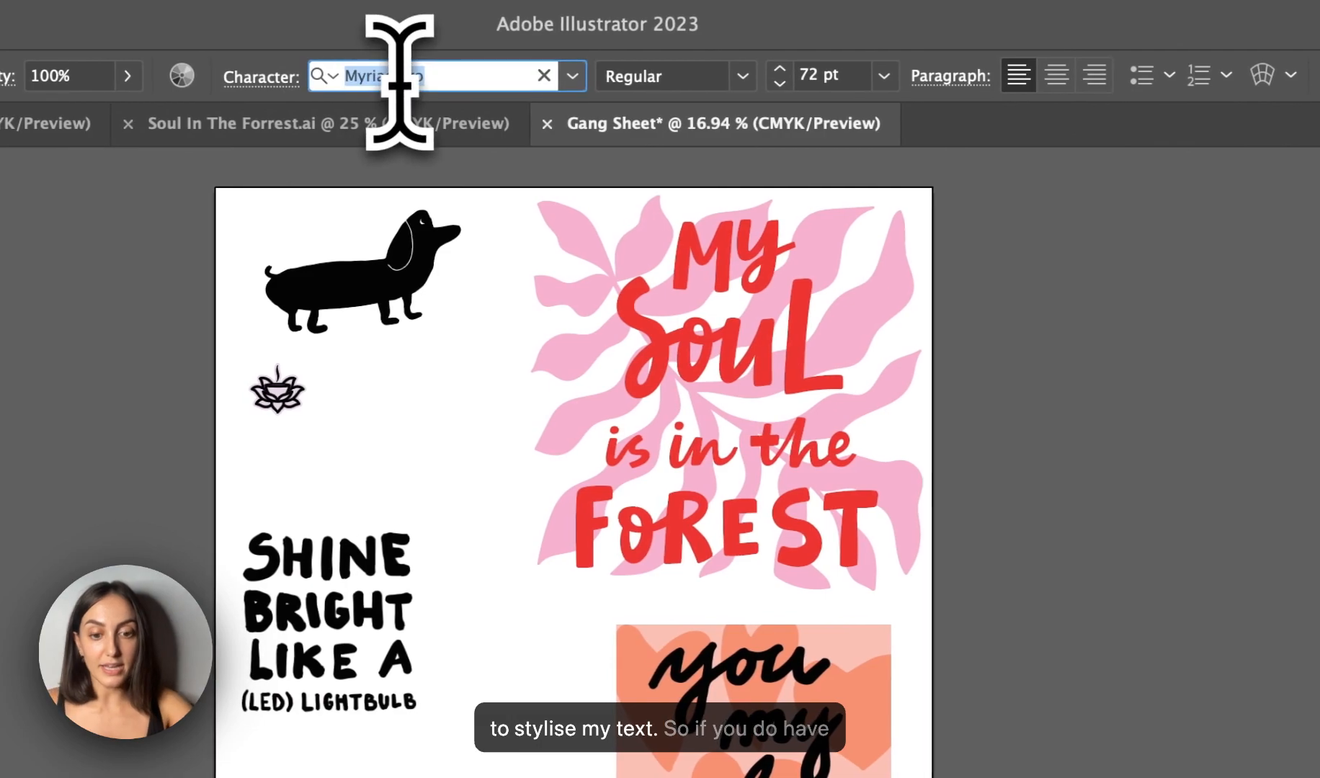
text(pp migr)
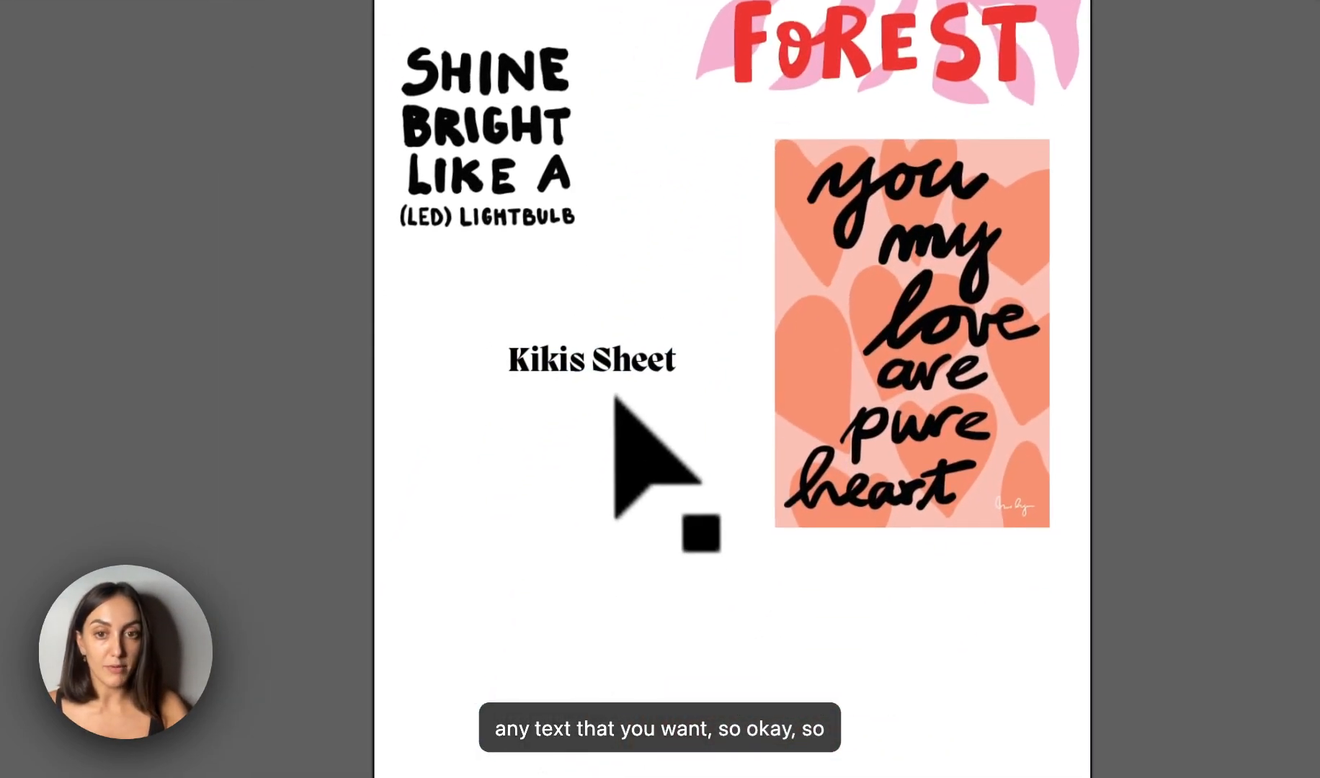
click(593, 357)
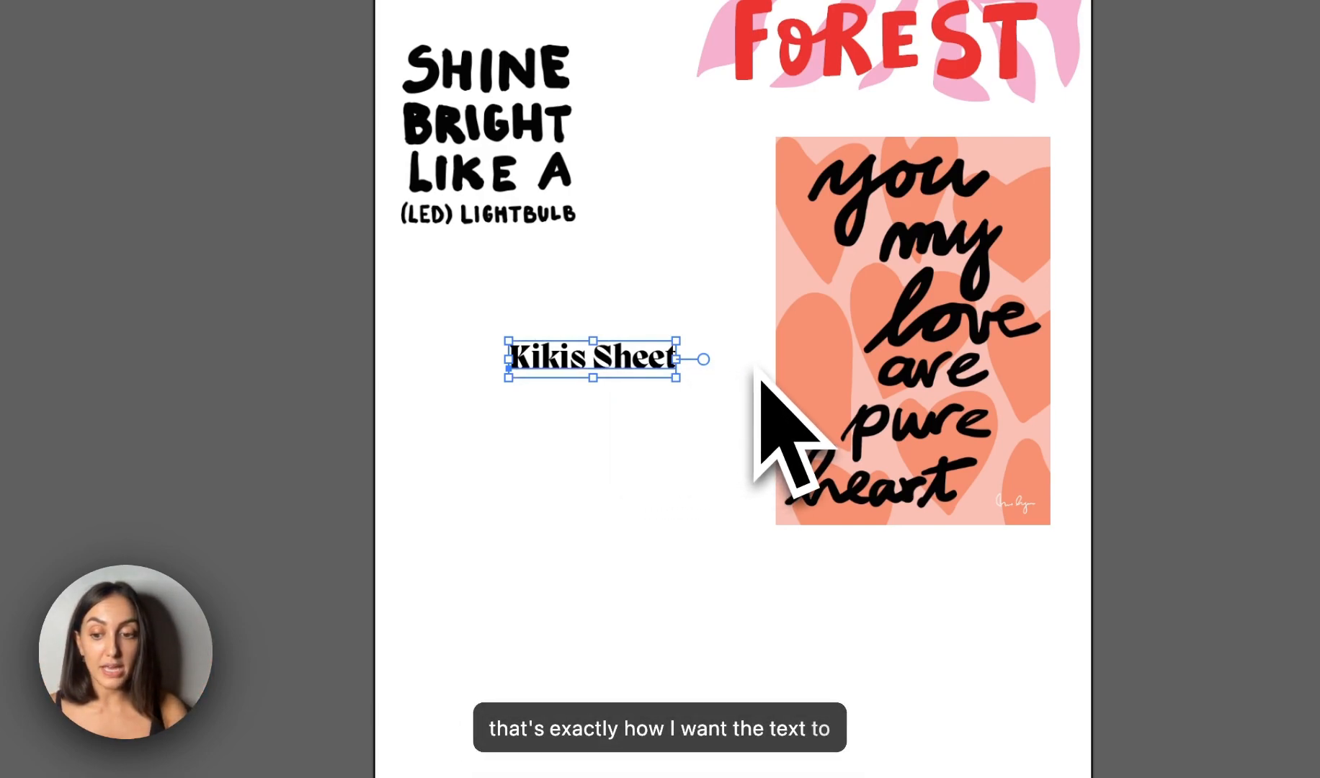
right_click(590, 356)
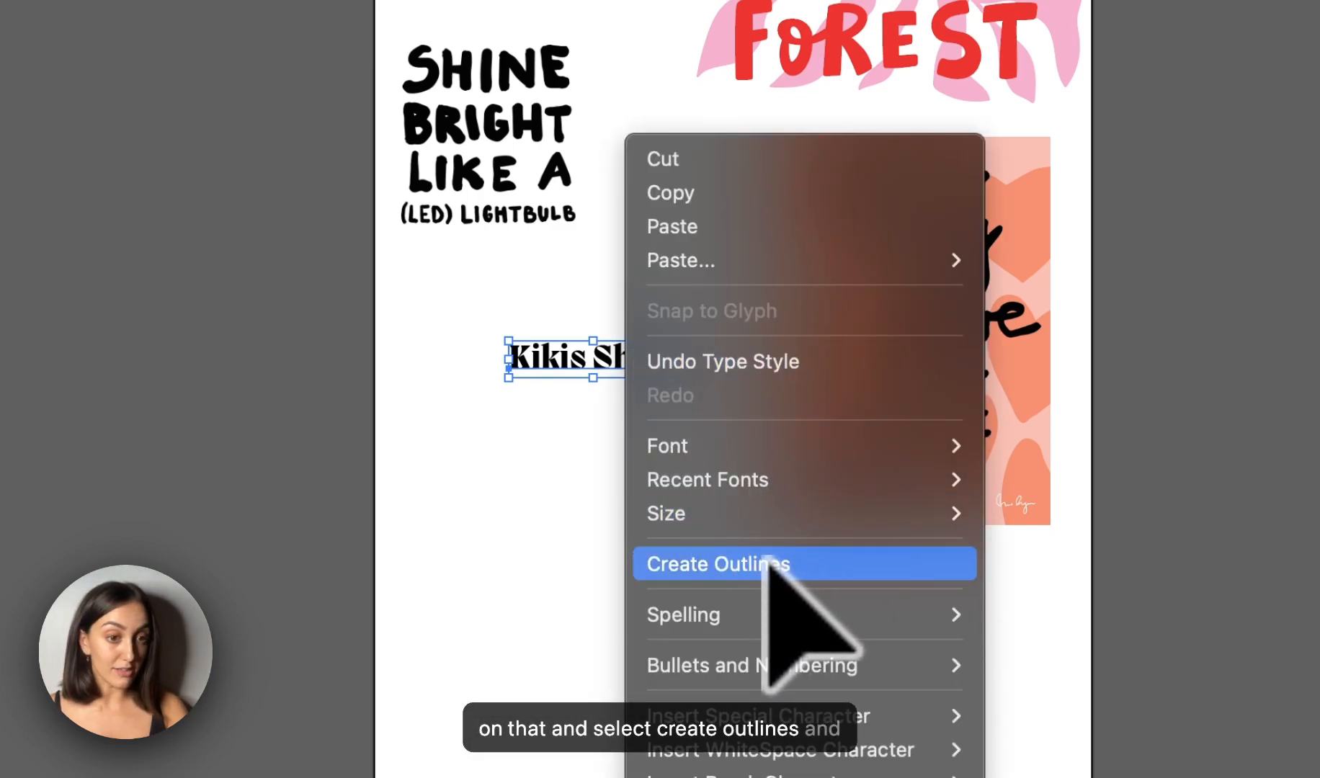
click(716, 564)
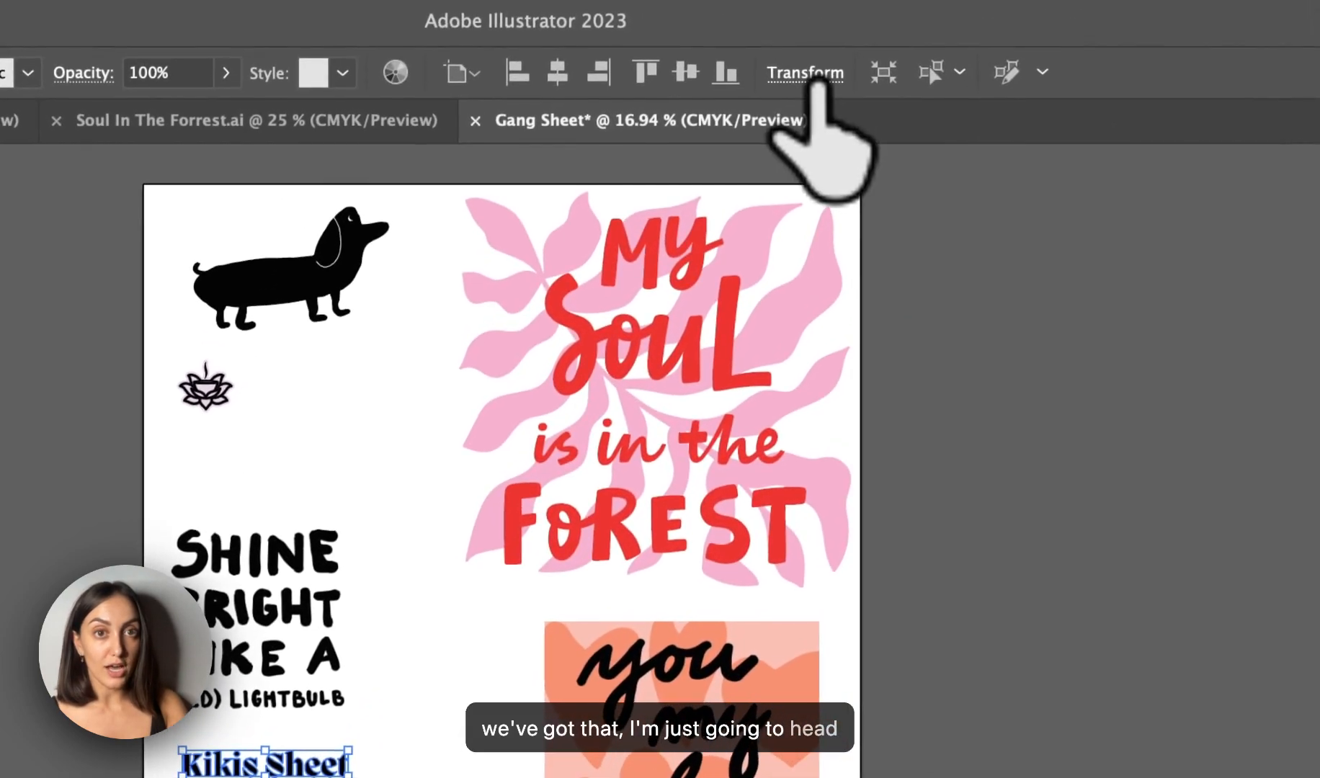
click(803, 72)
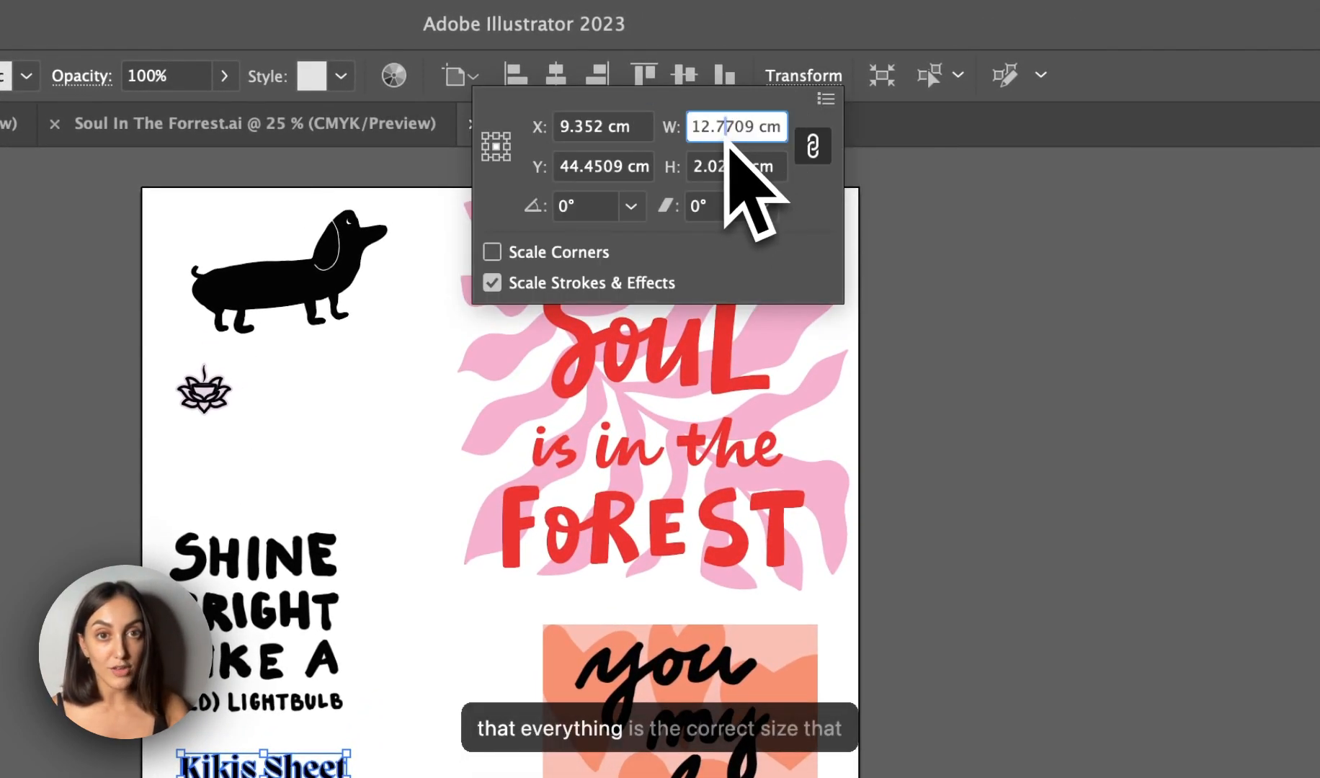
click(735, 127)
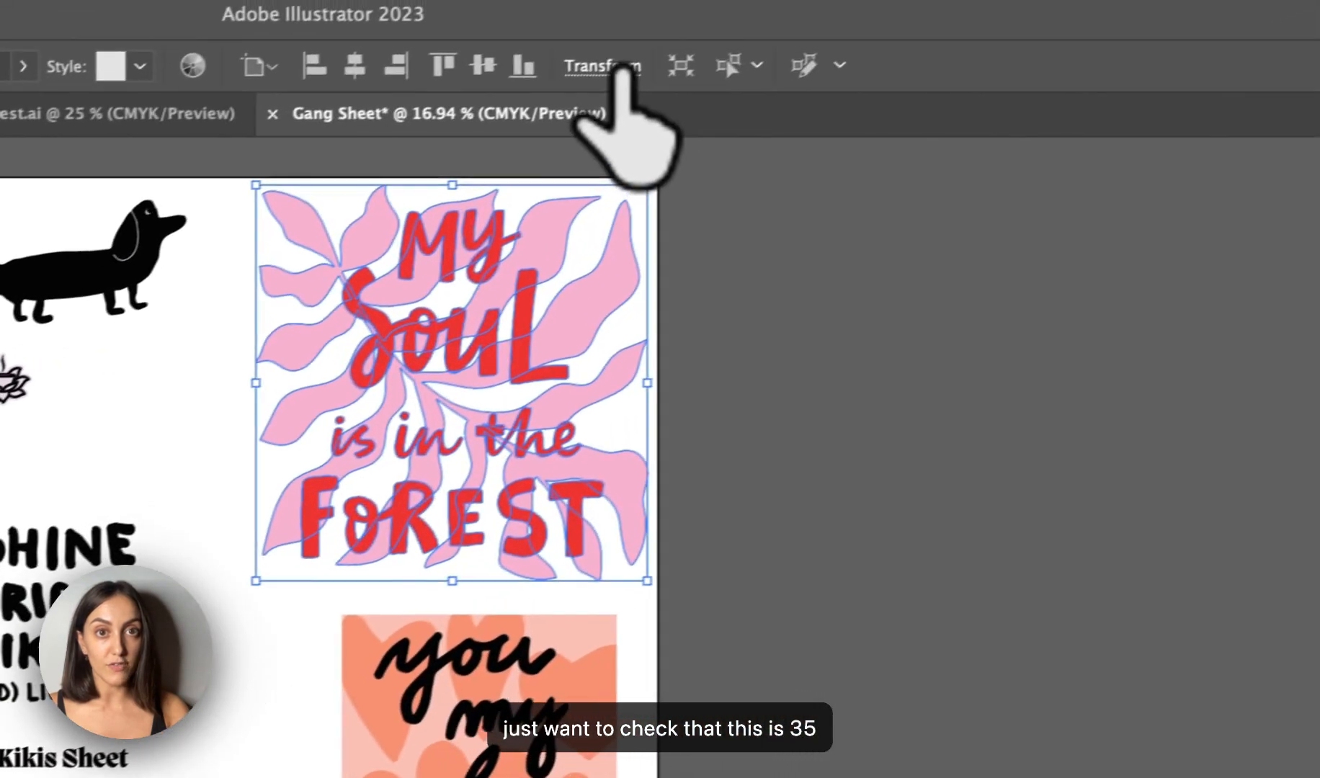
click(601, 67)
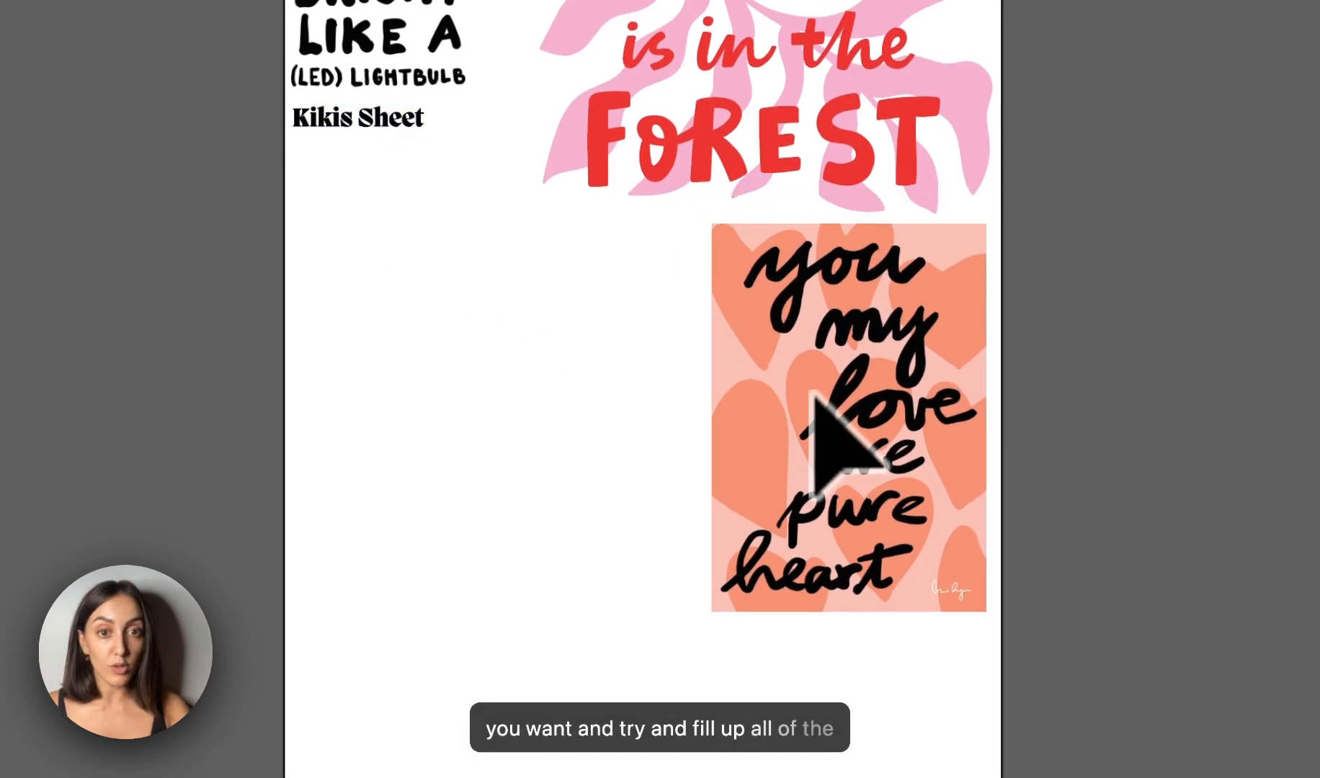
Duplicate the you my love print and drop a copy of the flower symbol between the sausage dogs
click(847, 412)
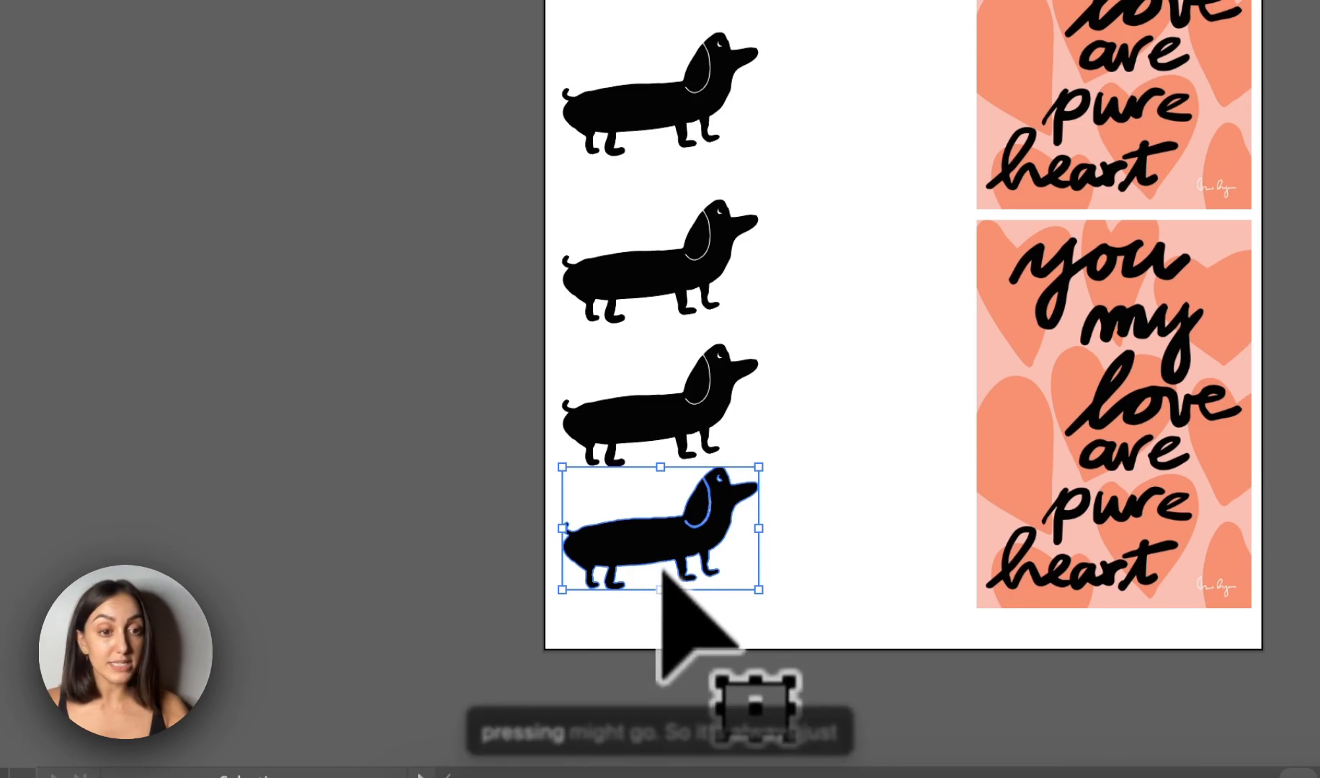
scroll(down, 3)
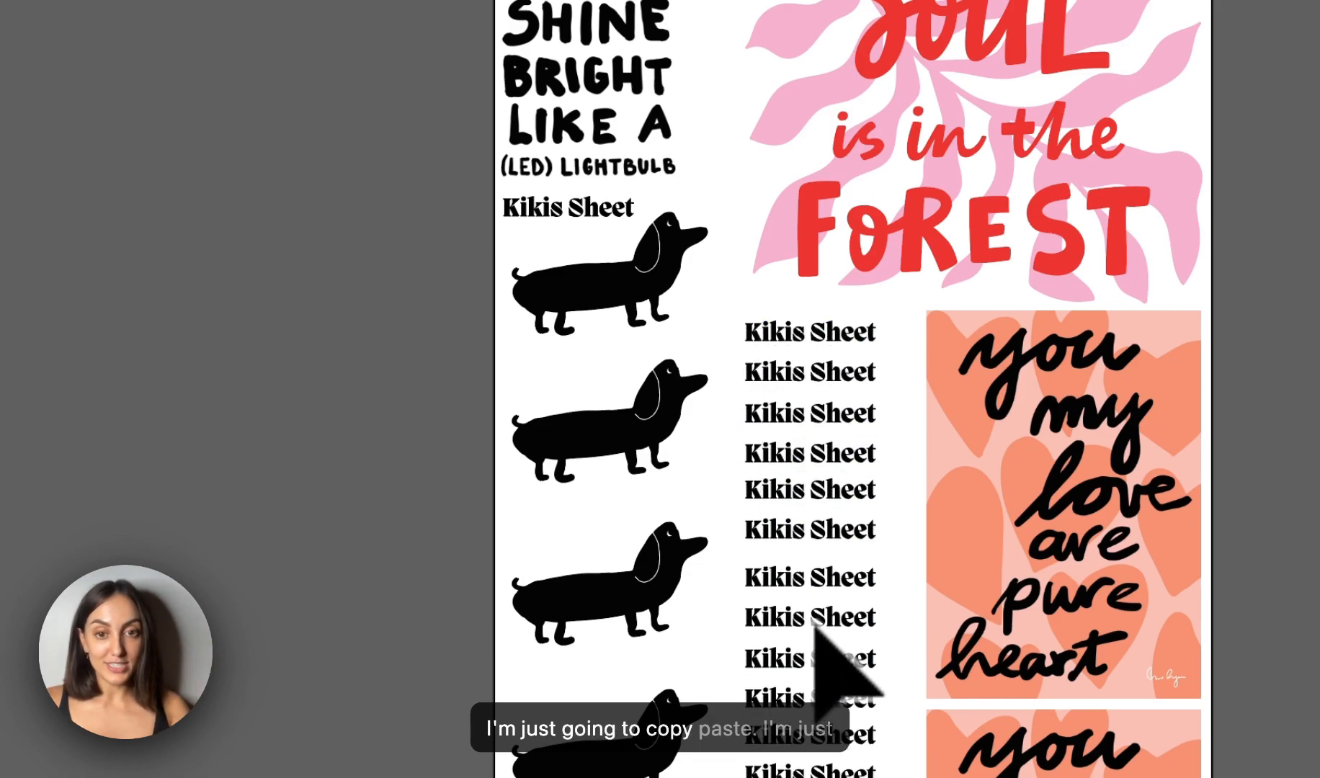
scroll(down, 3)
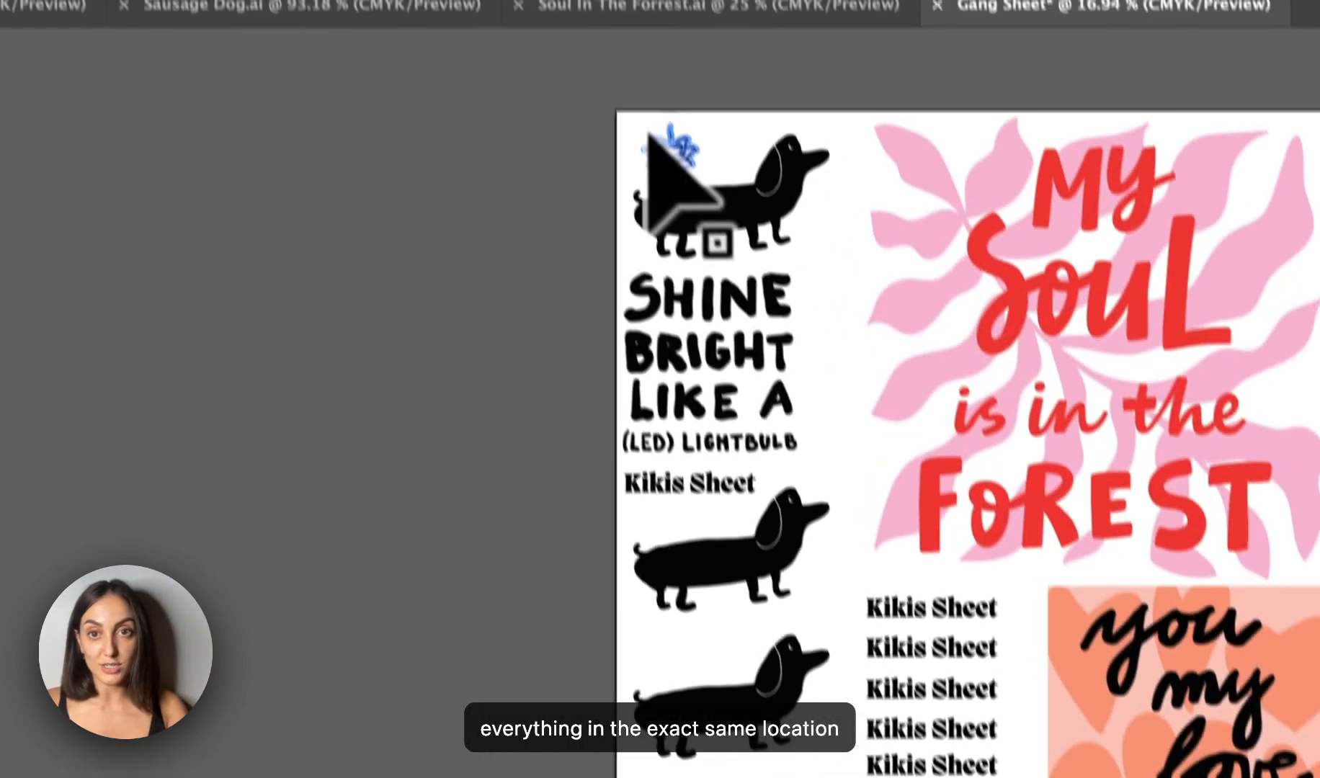
scroll(down, 3)
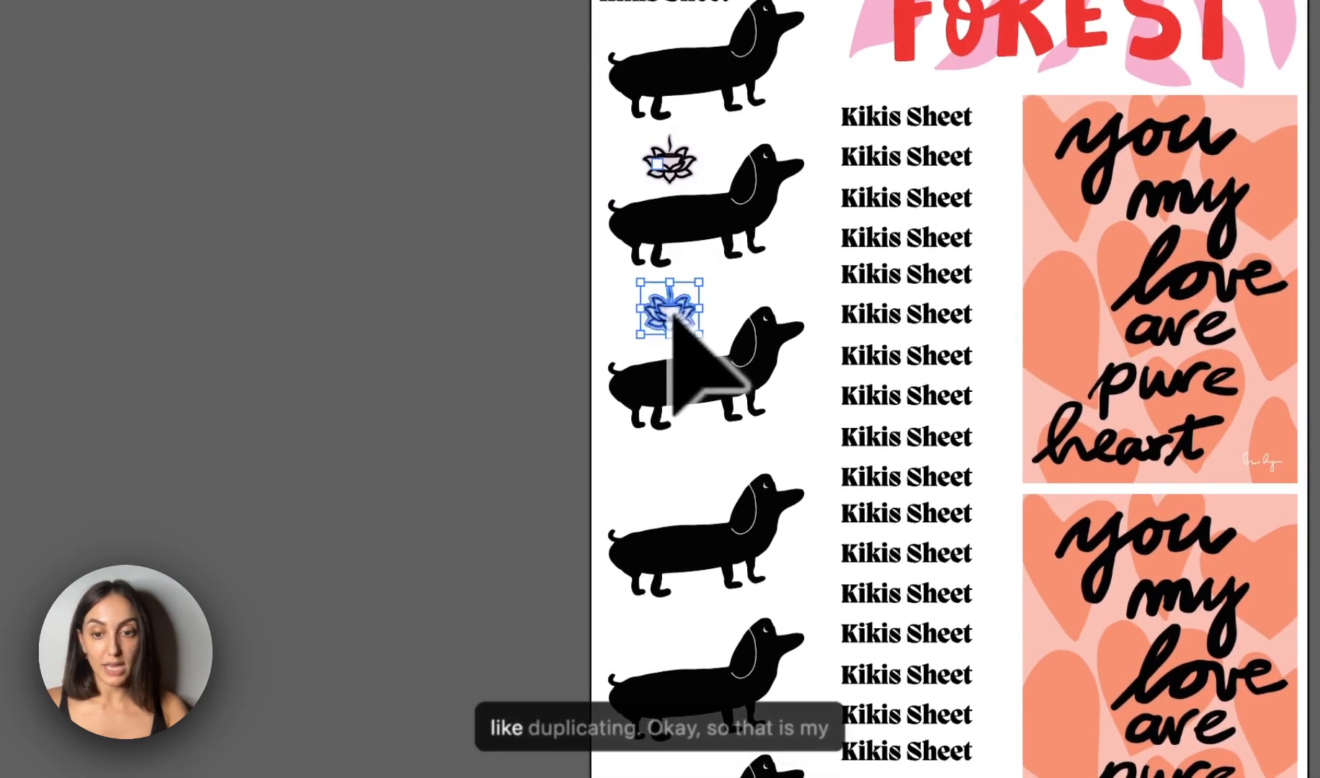
drag(666, 312, 665, 484)
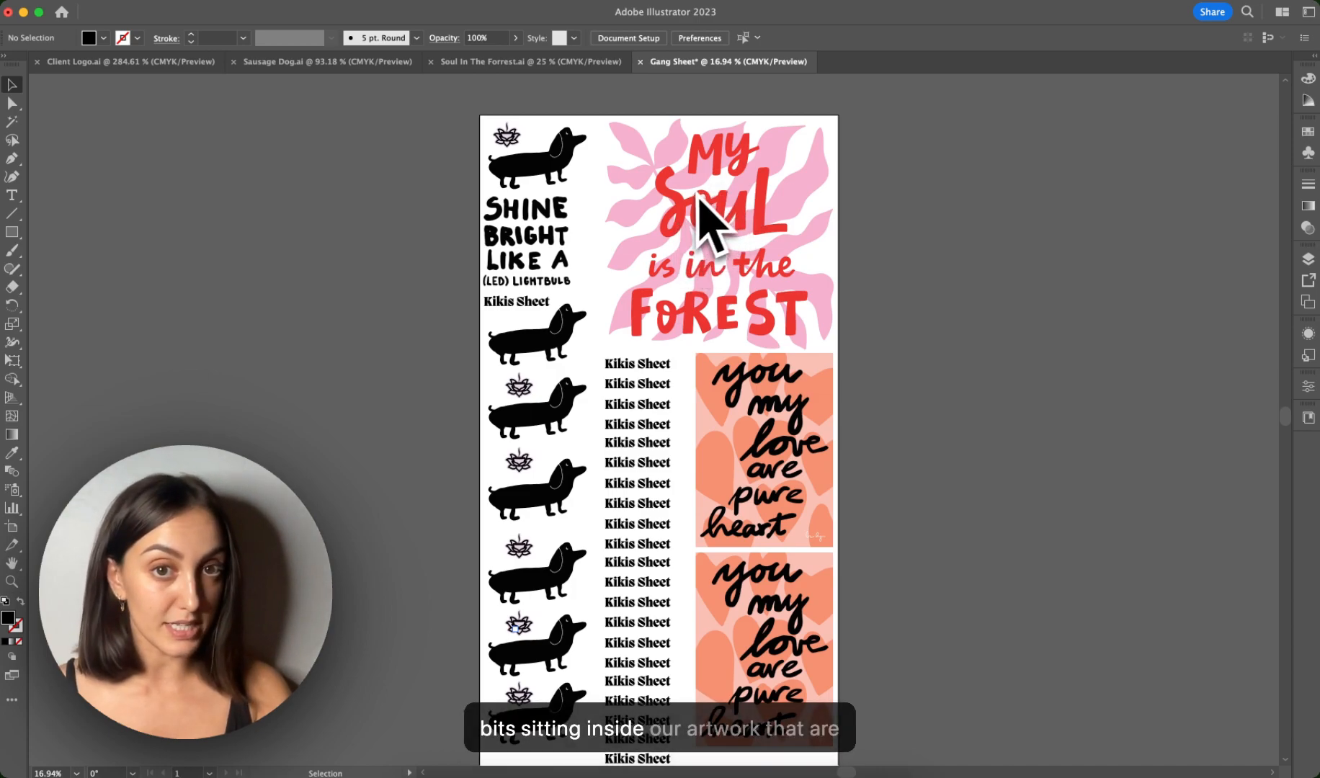
mouse_move(703, 408)
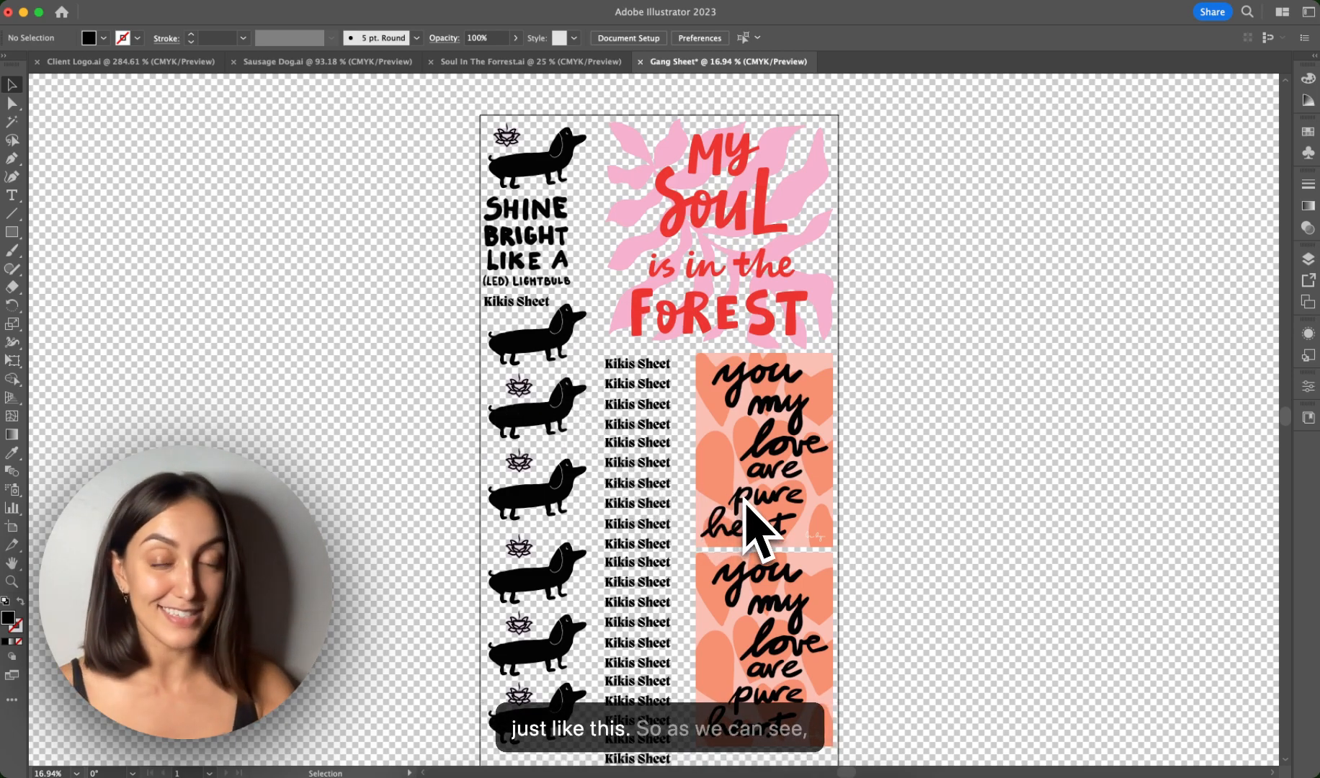
mouse_move(763, 278)
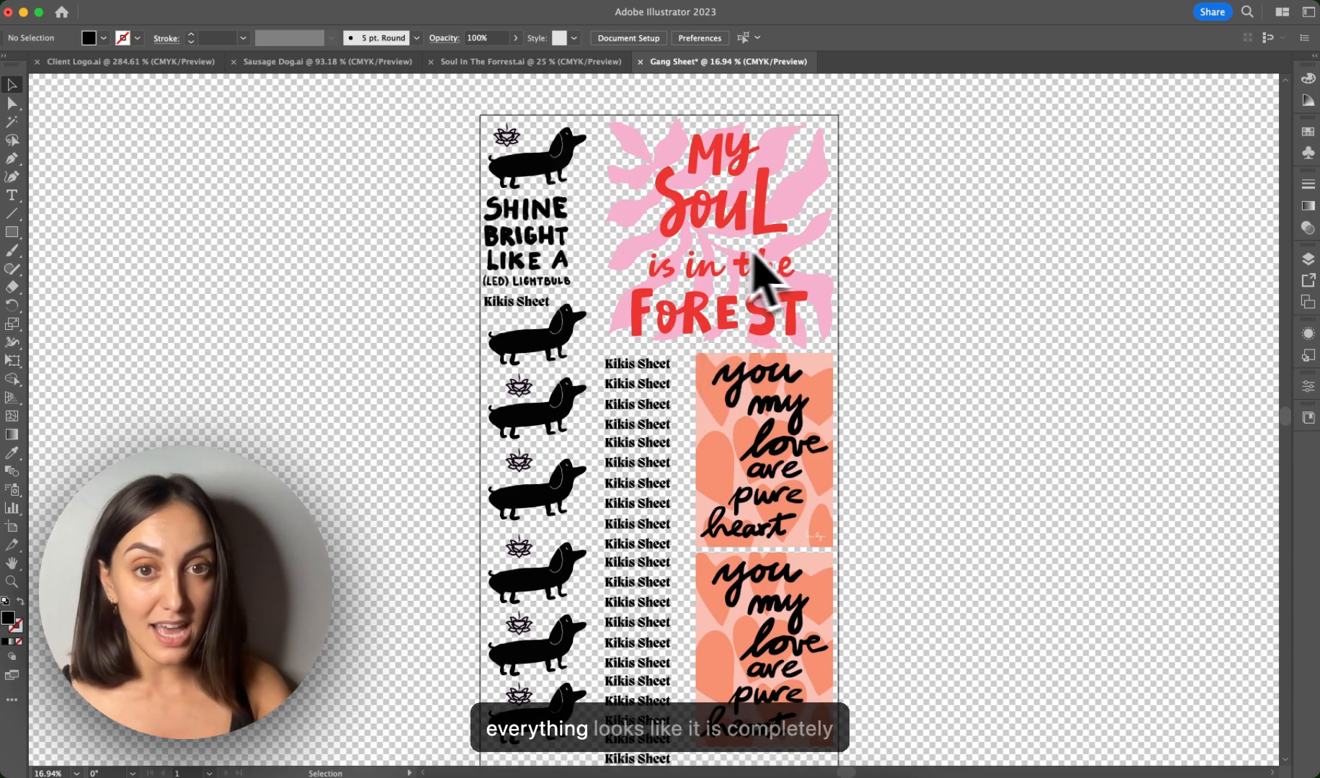
mouse_move(556, 421)
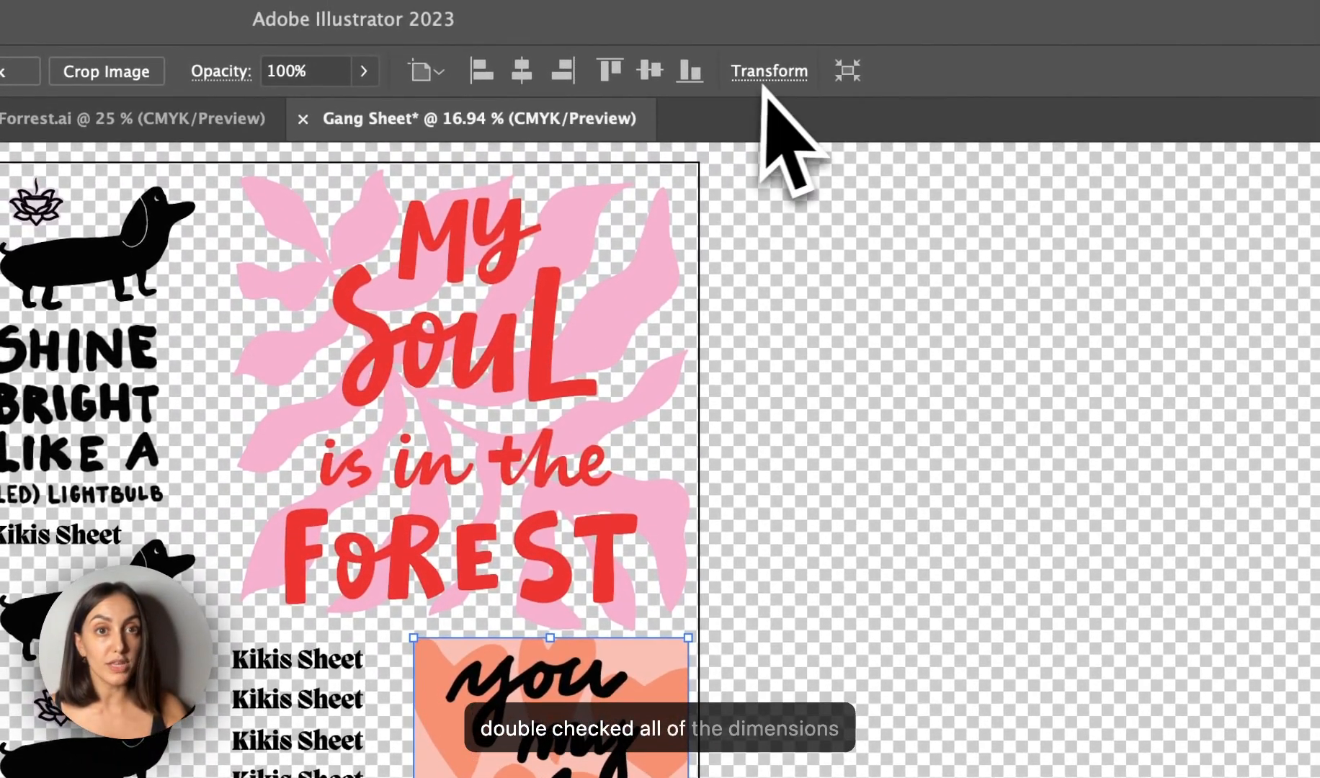
Check the dimensions of the you my love print in the Transform panel
click(768, 70)
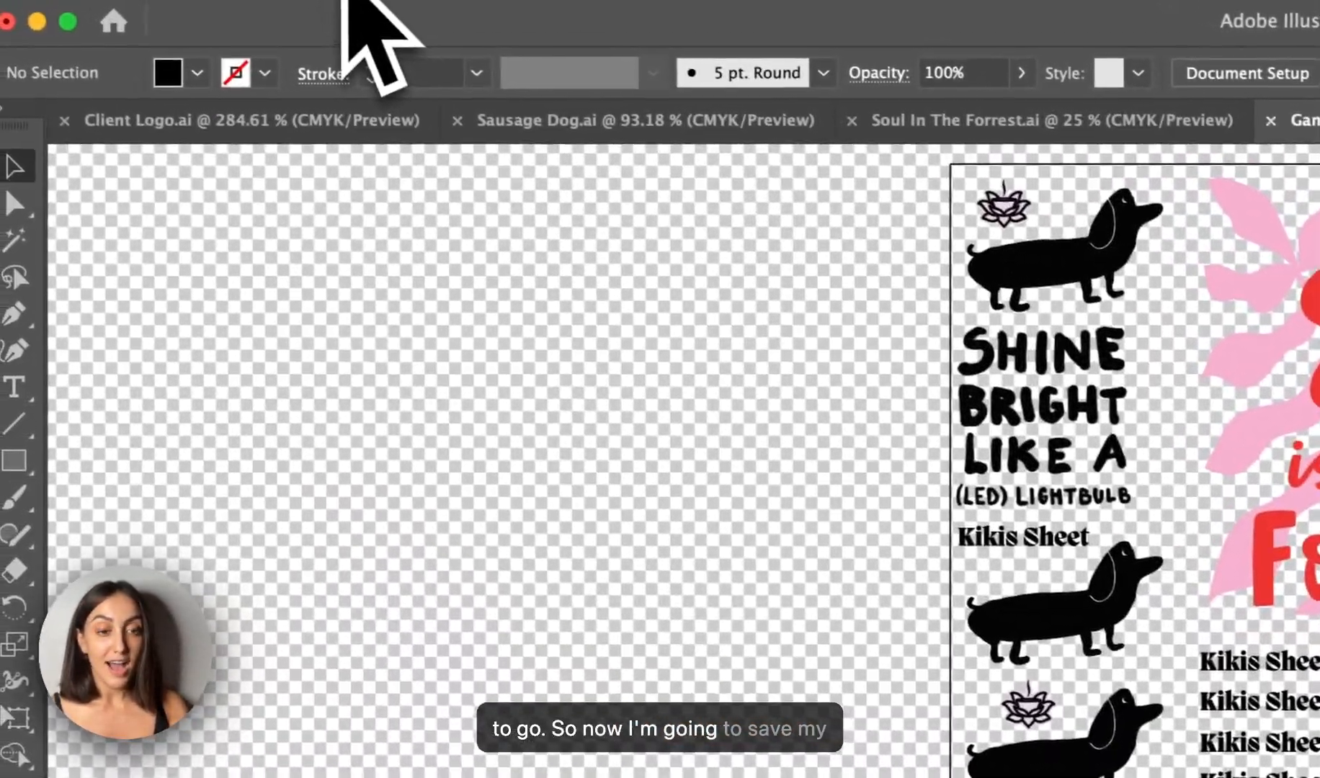
Save the sheet via Save As in Adobe PDF (pdf) format as Gang Sheet.pdf, confirming Save PDF
click(750, 64)
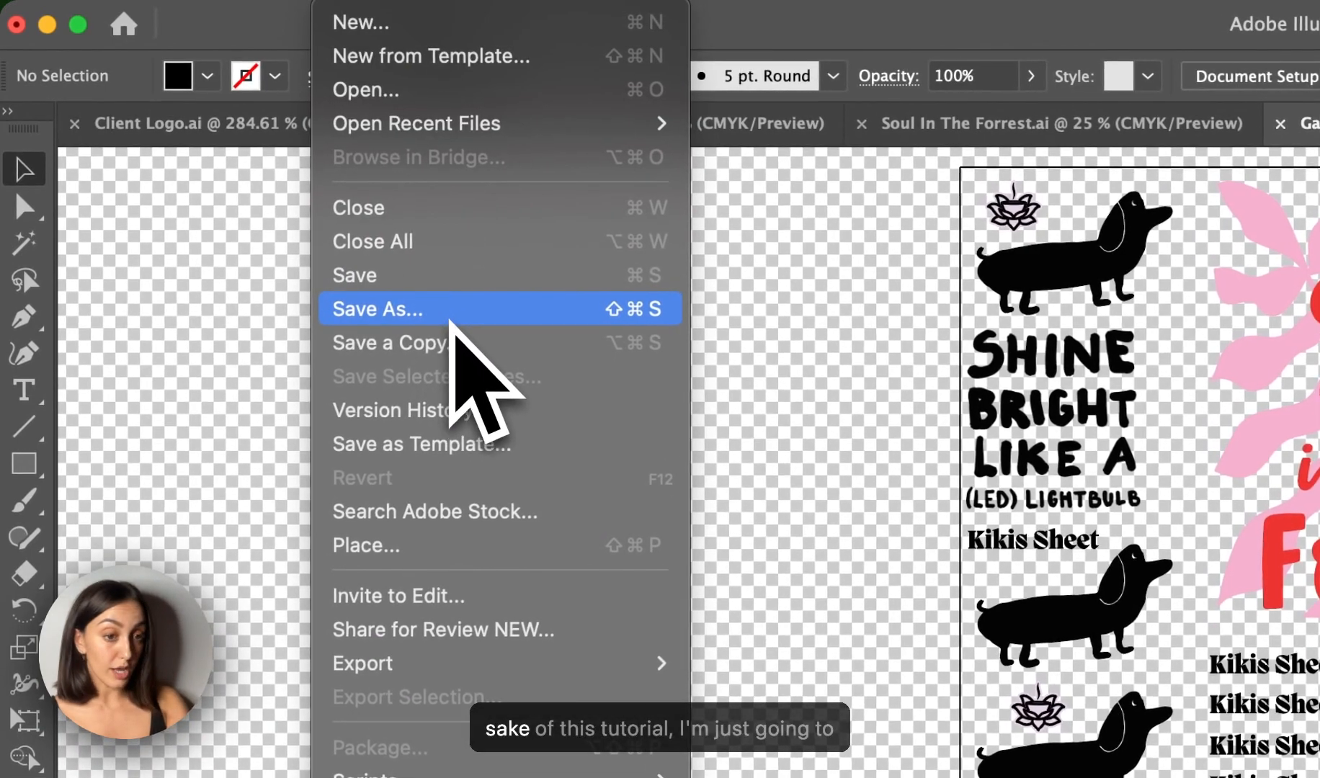
click(376, 309)
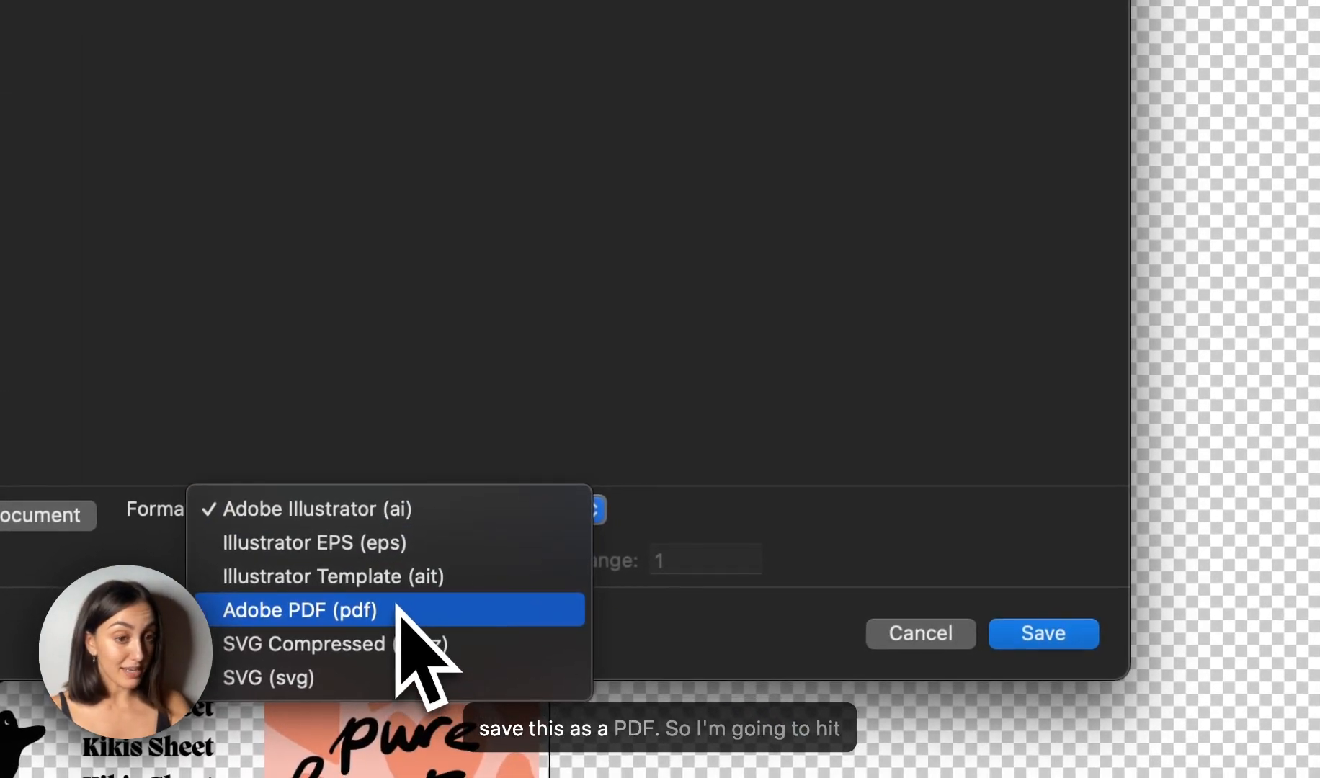
click(299, 610)
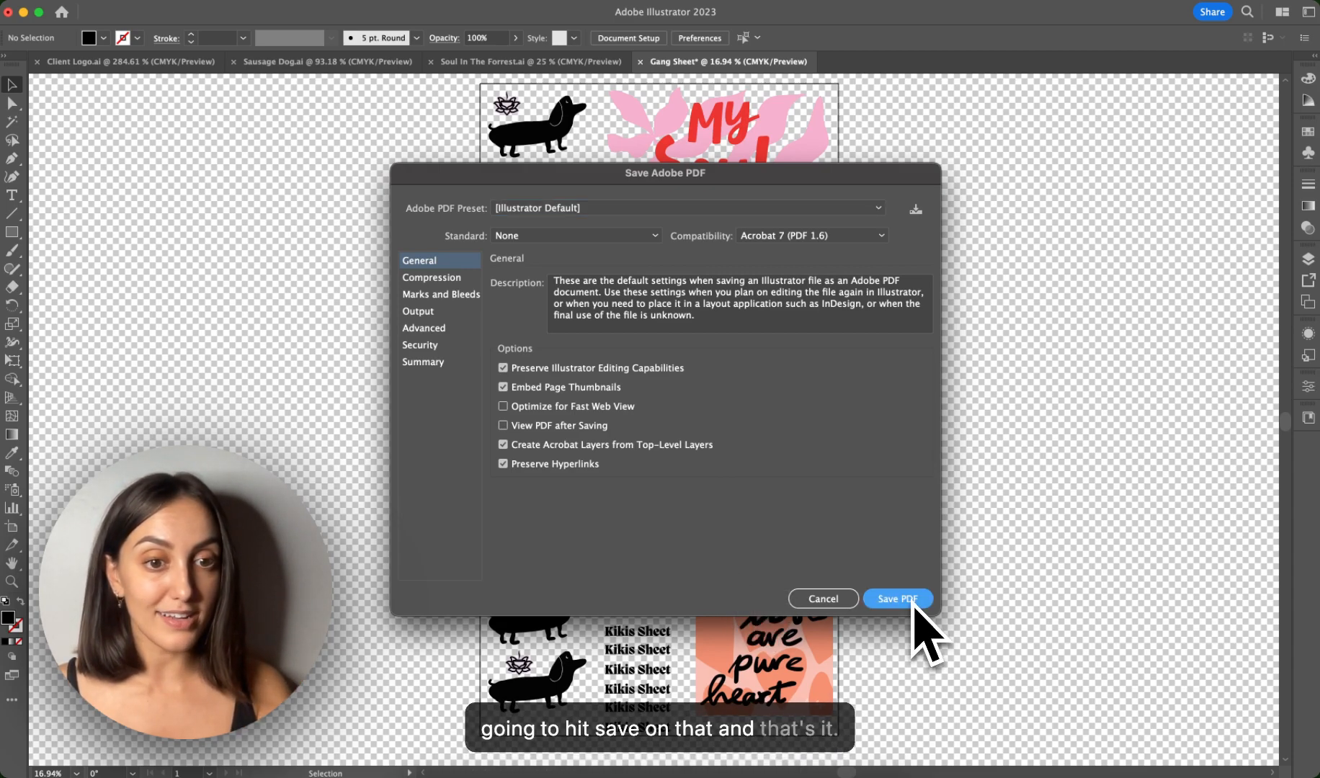
click(896, 599)
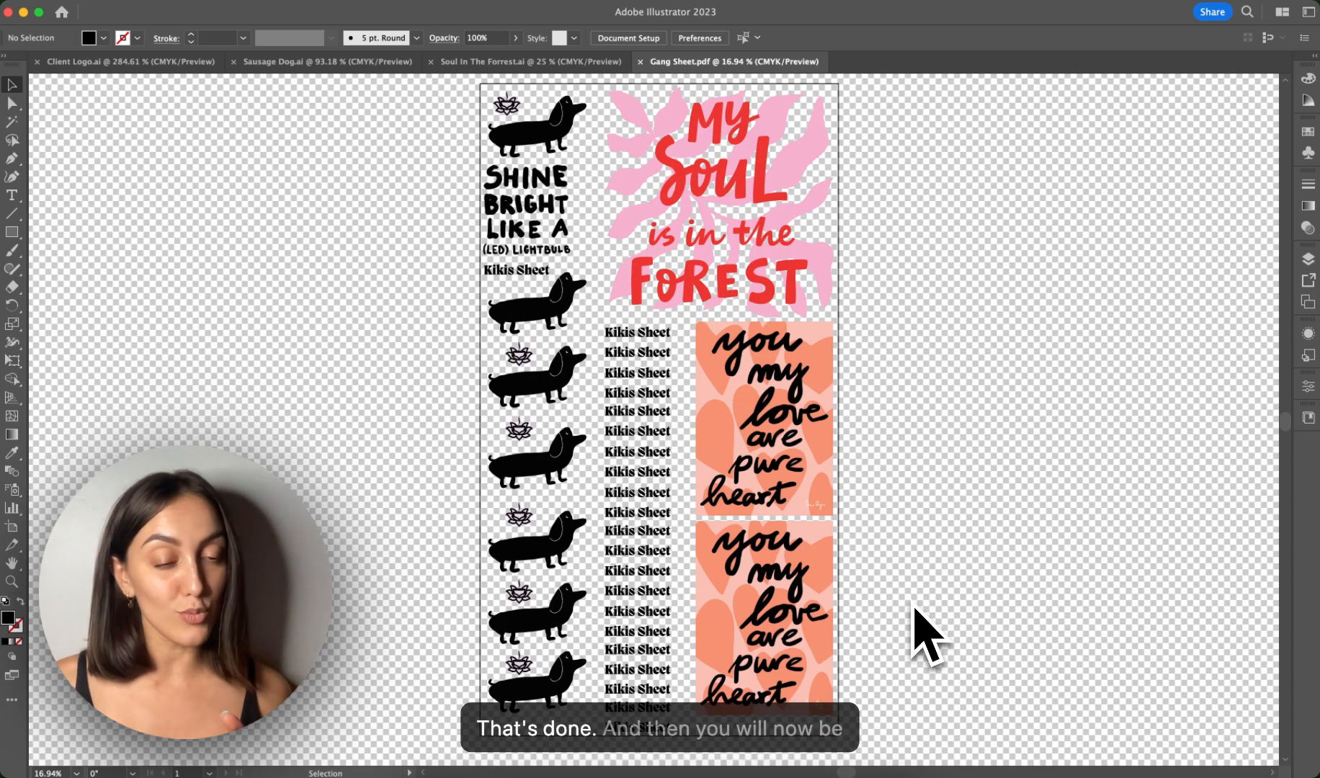